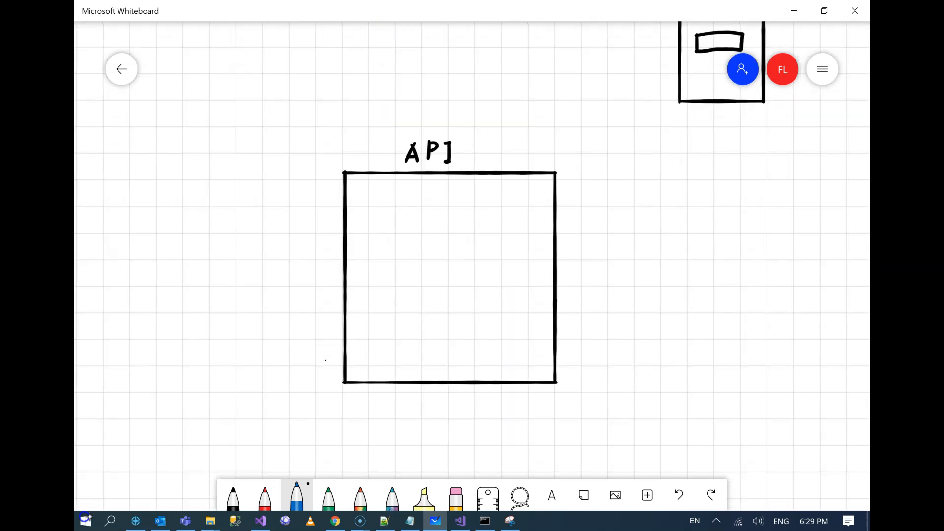
Start the API diagram in black ink: Request arrow, MB, DTO box, ORM, DB and Domain Models.
{"action": "left_click", "coordinate": [233, 495]}
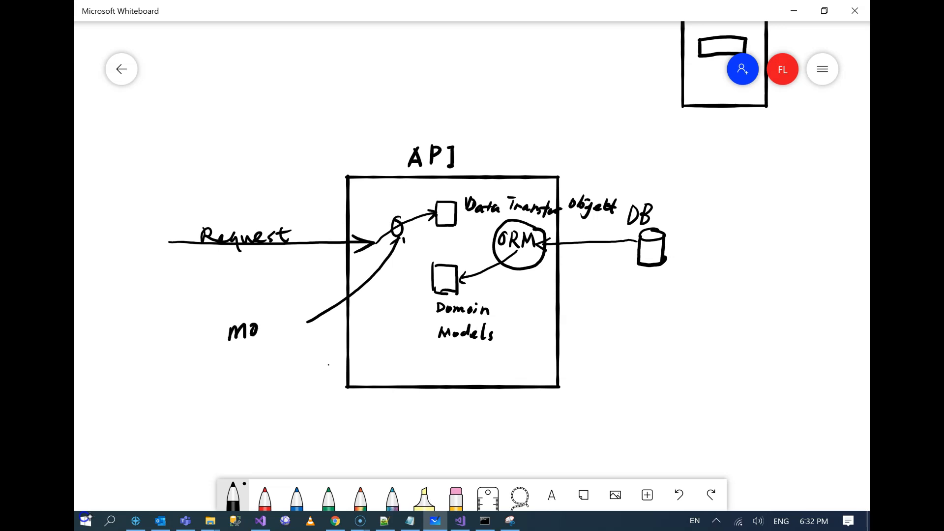
{"action": "scroll", "scroll_direction": "down", "scroll_amount": 3}
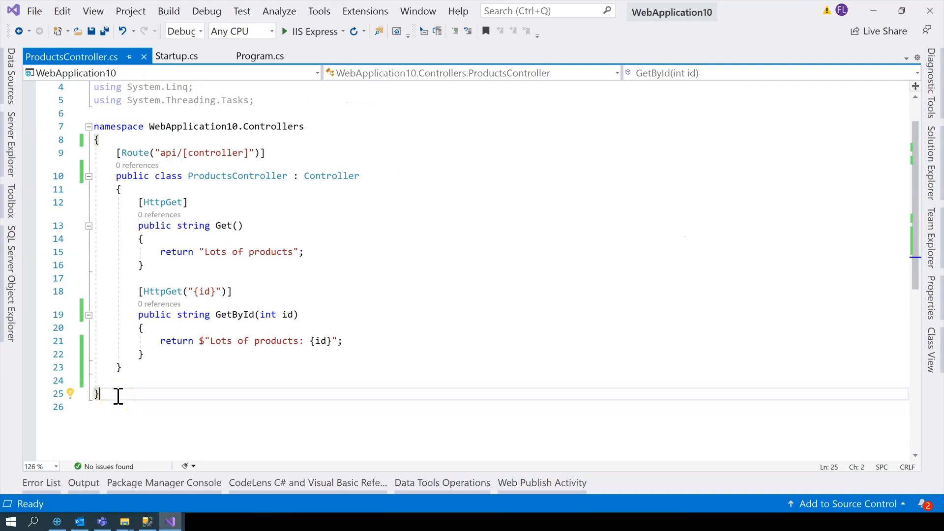
{"action": "mouse_move", "coordinate": [124, 367]}
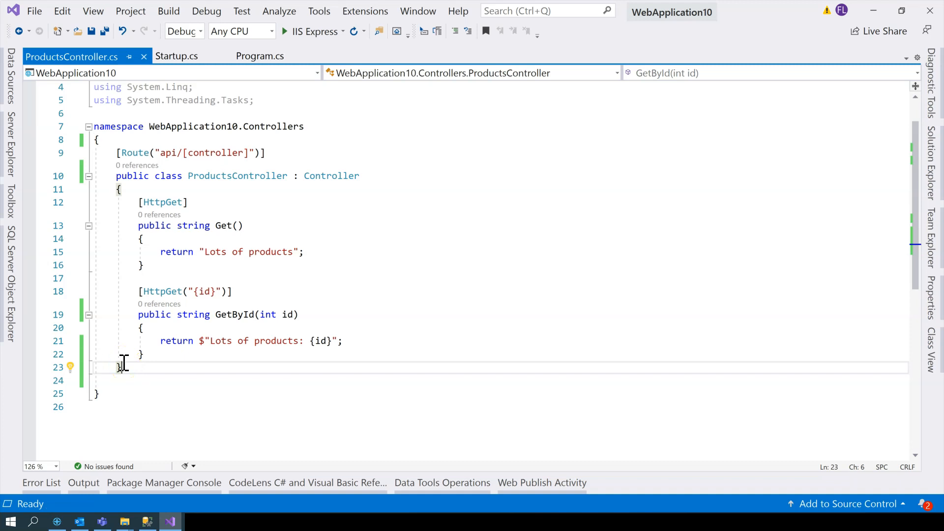
Derive ProductsController from ControllerBase, add [ApiController] above [Route], and save.
{"action": "left_click", "coordinate": [383, 175]}
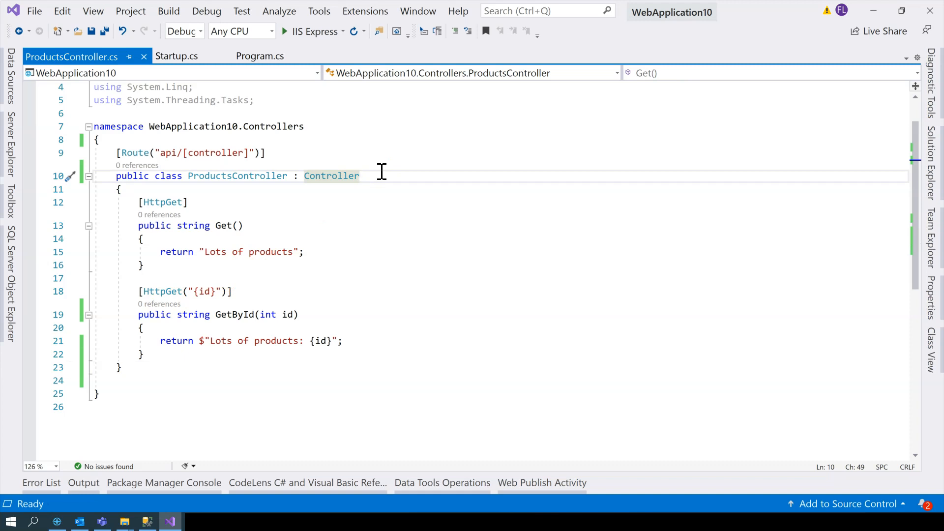
{"action": "type", "text": "Base"}
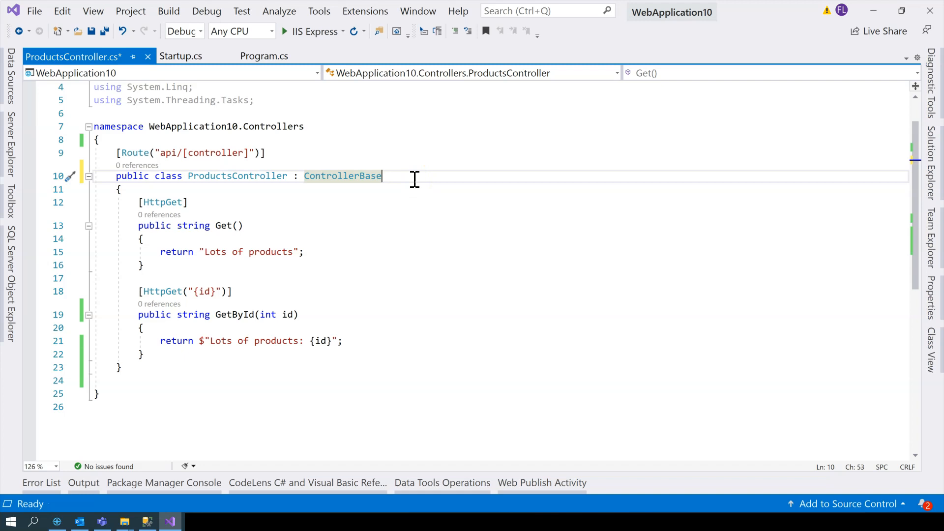
{"action": "mouse_move", "coordinate": [332, 158]}
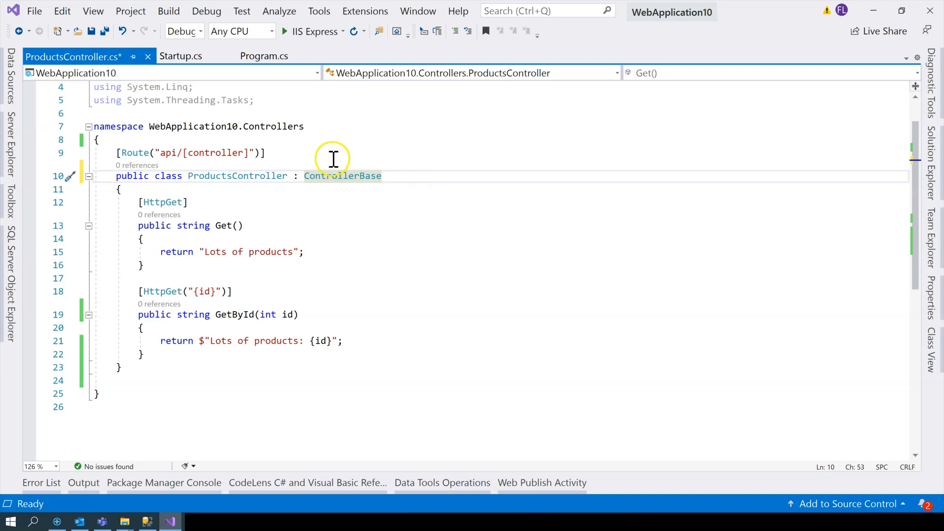
{"action": "key", "text": "Enter"}
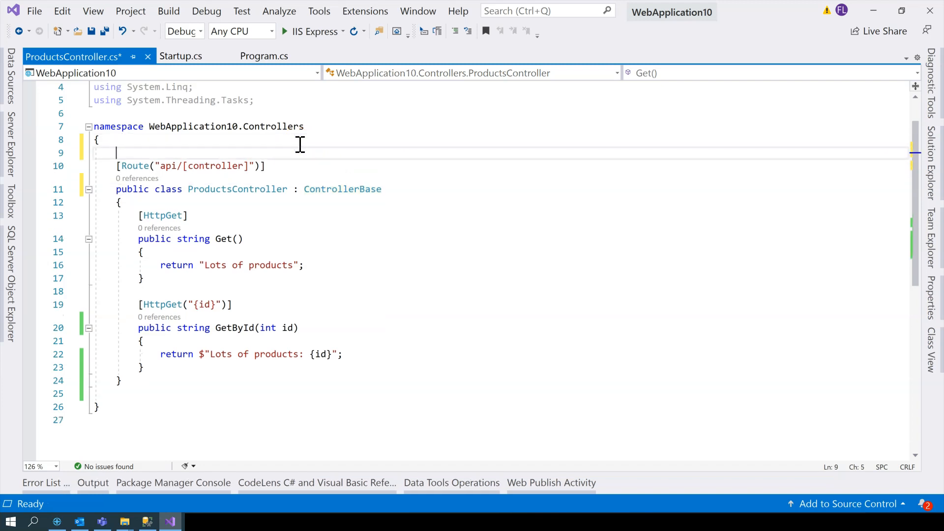
{"action": "type", "text": "[]"}
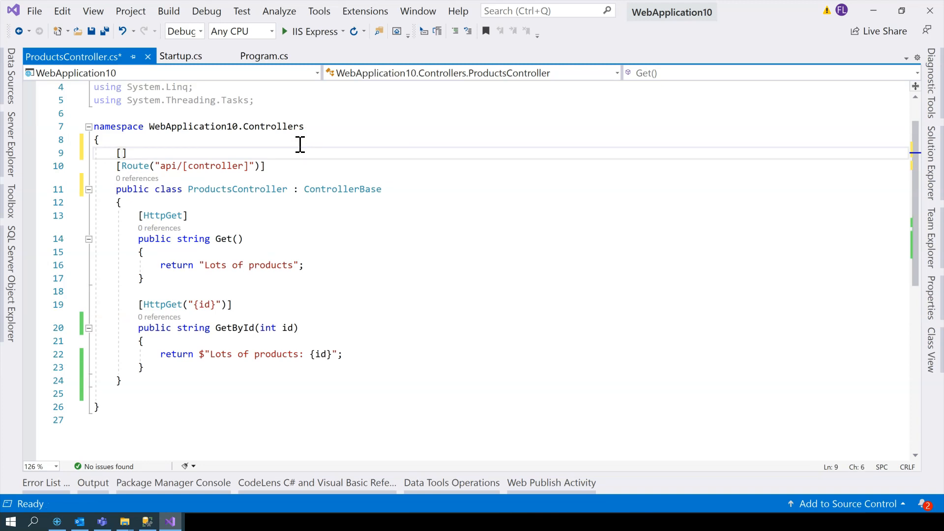
{"action": "type", "text": "ApiController"}
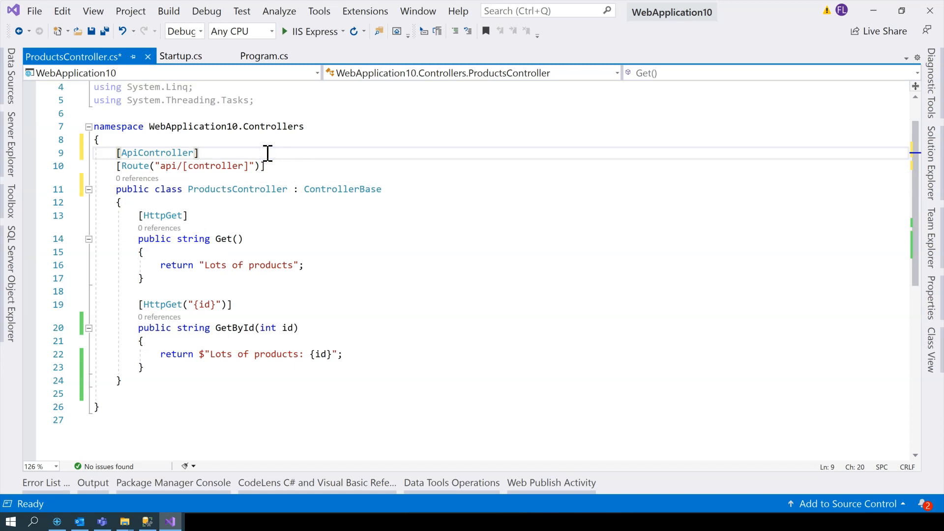
{"action": "key", "text": "ctrl+s"}
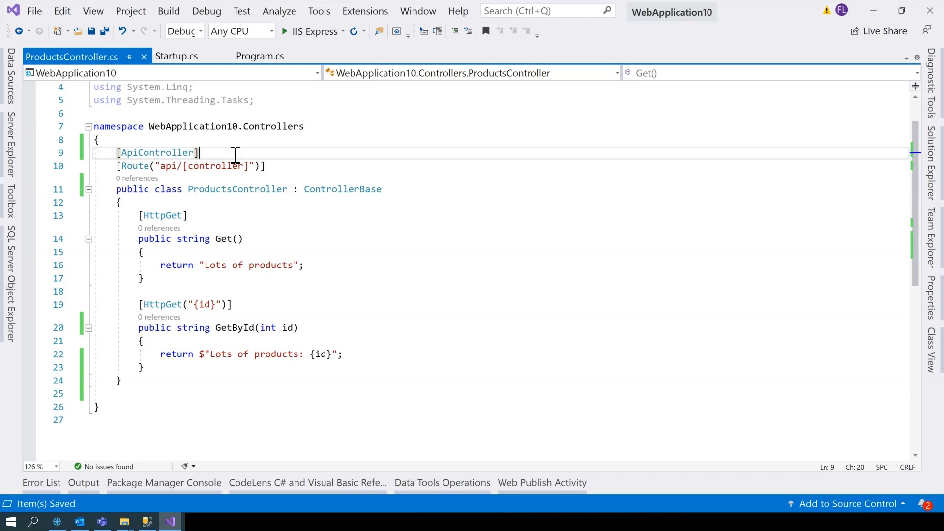
Remove the {id} template from GetById's HttpGet and set a breakpoint on its return.
{"action": "left_click", "coordinate": [234, 304]}
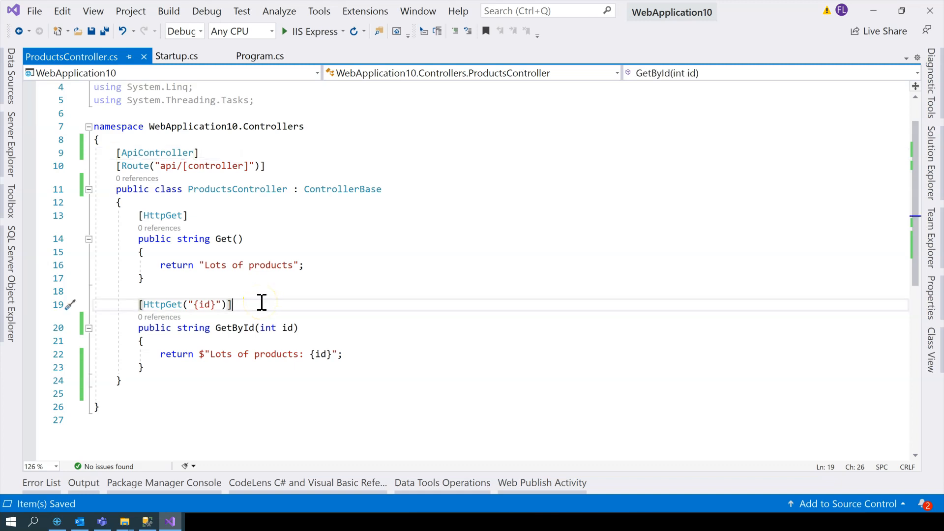
{"action": "double_click", "coordinate": [200, 304]}
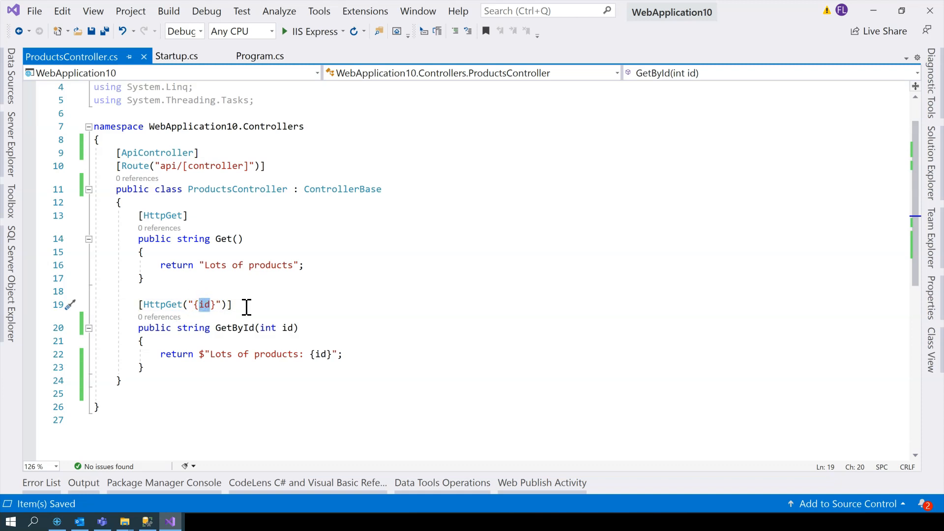
{"action": "left_click", "coordinate": [283, 31]}
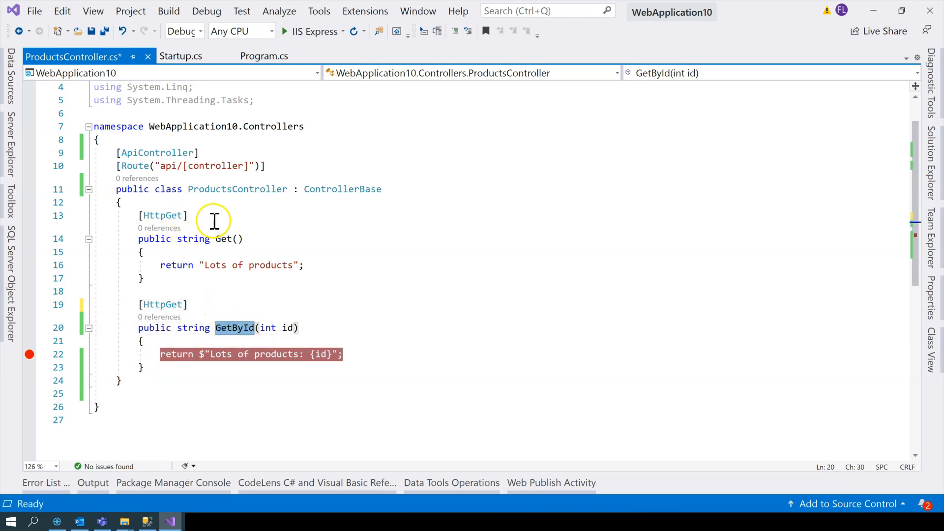
Comment out the parameterless Get action, save, and run with IIS Express.
{"action": "left_click", "coordinate": [226, 238]}
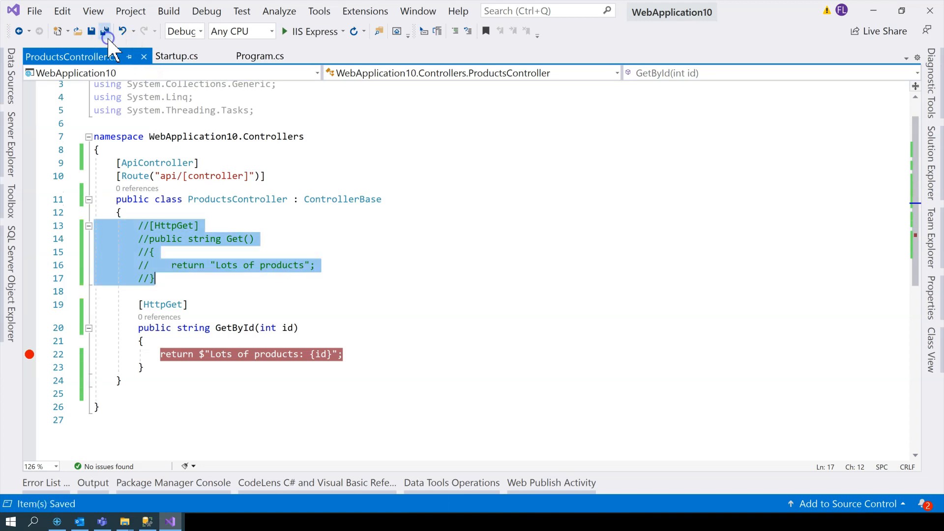
{"action": "left_click", "coordinate": [306, 30]}
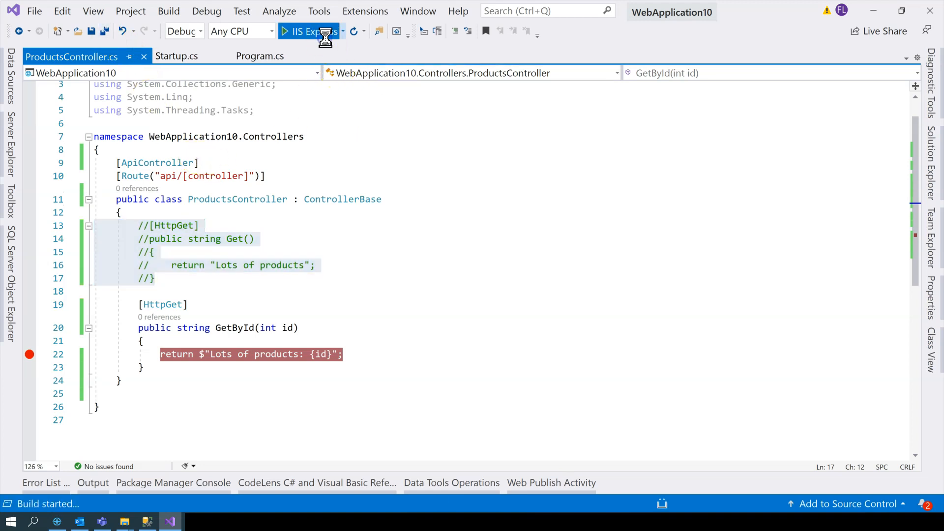
{"action": "left_click", "coordinate": [307, 30]}
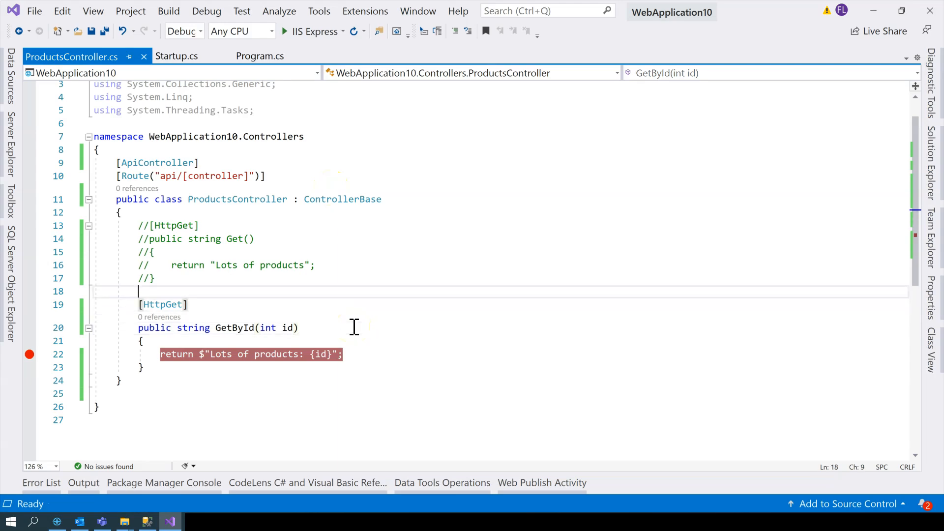
Restore the ("{id}") route on HttpGet and add a bool isActive parameter to GetById.
{"action": "type", "text": "("}
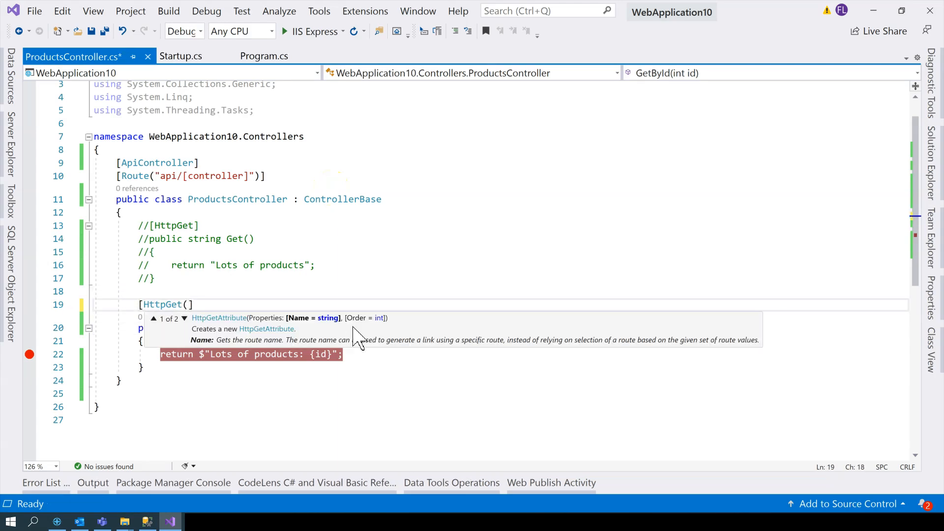
{"action": "type", "text": "\"\""}
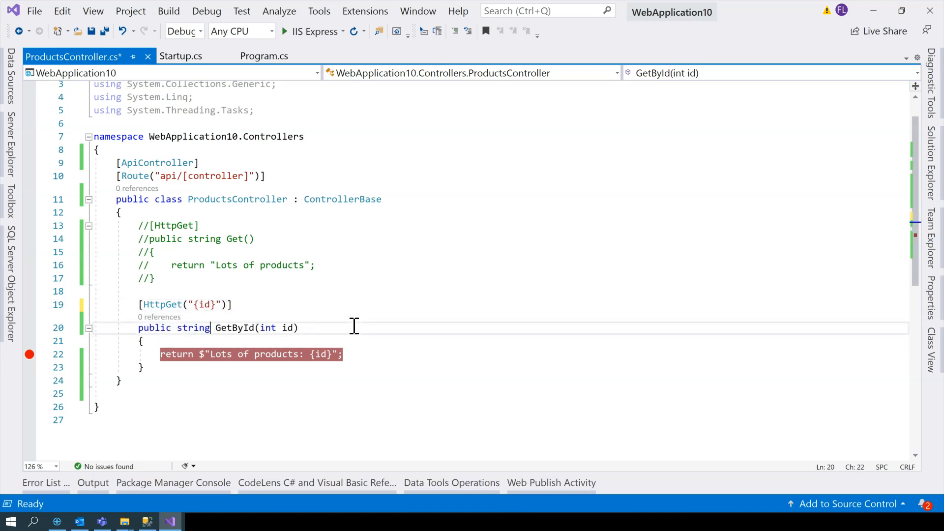
{"action": "type", "text": ","}
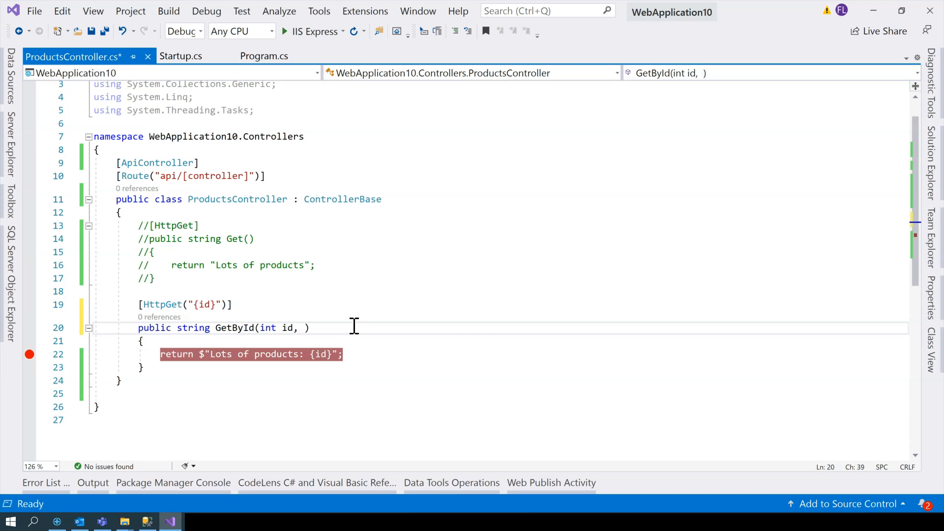
{"action": "type", "text": "strin"}
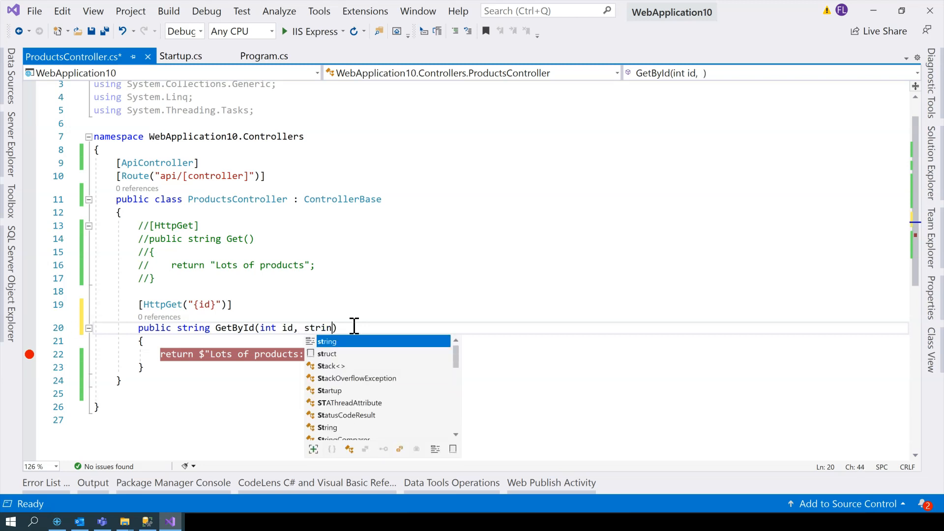
{"action": "type", "text": "bool i"}
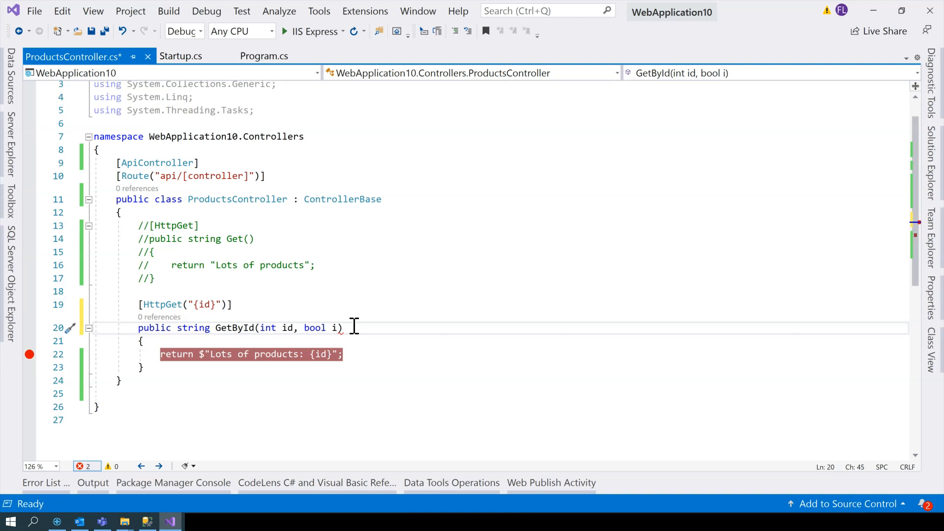
{"action": "type", "text": "sActive"}
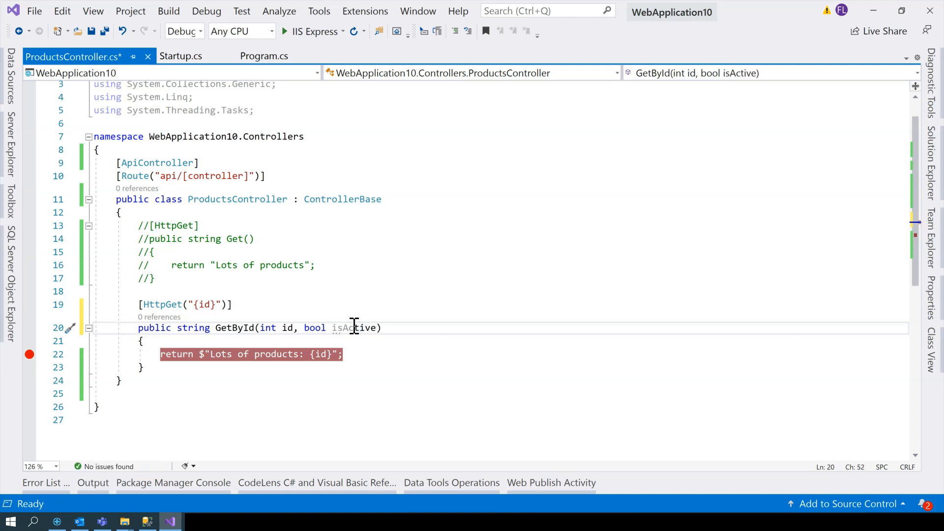
Return status: {isActive} in the text and mark isActive with [FromQuery].
{"action": "type", "text": ", stats"}
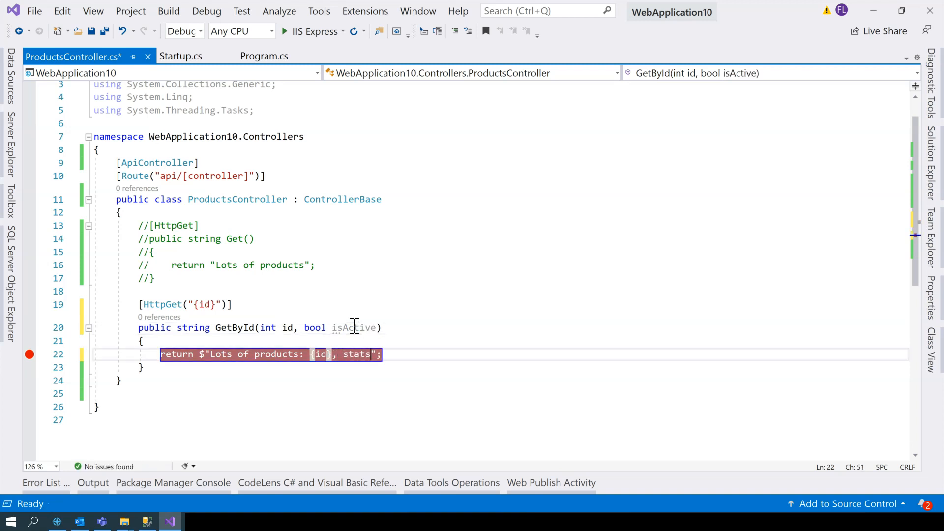
{"action": "type", "text": "status: {isActive}"}
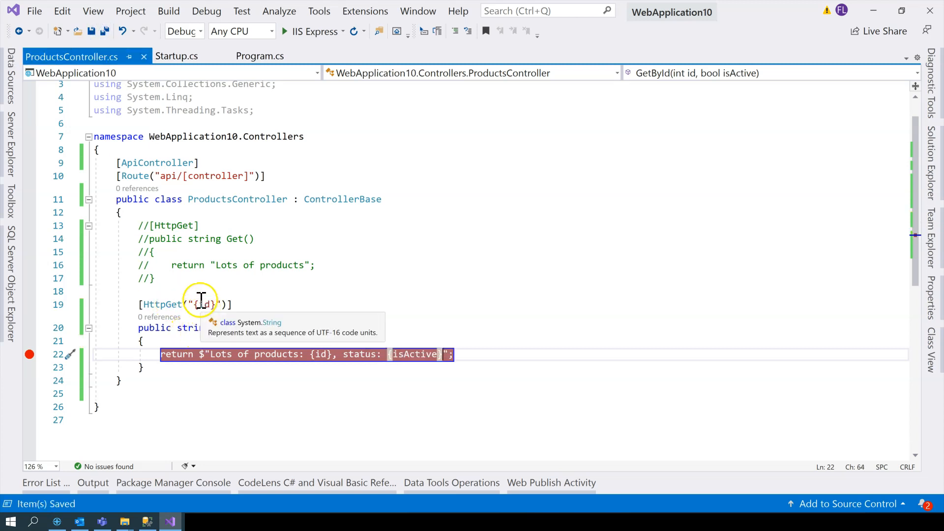
{"action": "mouse_move", "coordinate": [319, 327]}
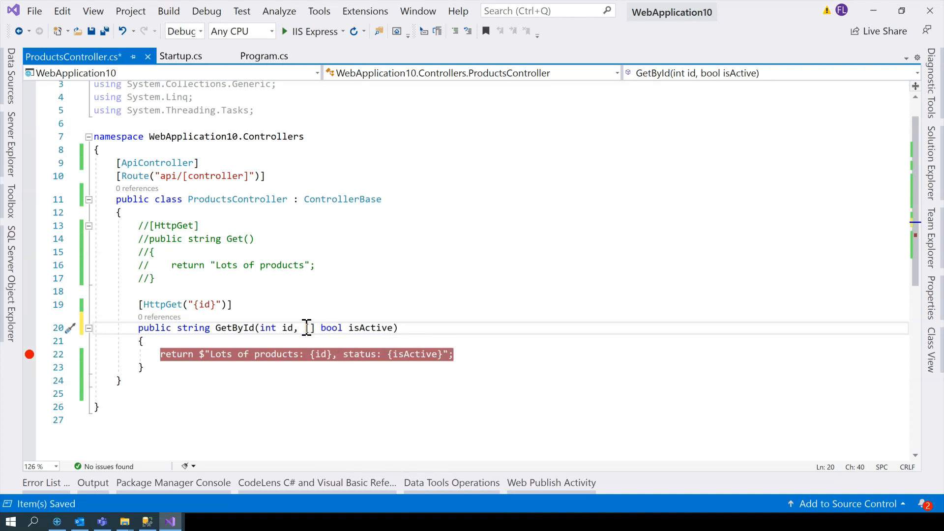
{"action": "type", "text": "[FromQuery]"}
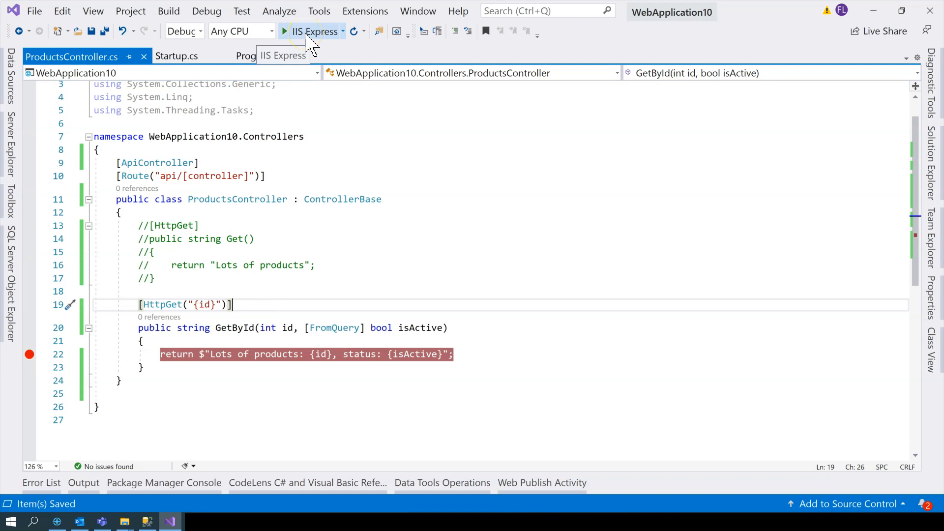
Launch the app and browse to api/products/23?isactive=true to hit the breakpoint.
{"action": "left_click", "coordinate": [311, 31]}
{"action": "type", "text": "https://localhost:44322/api/products/"}
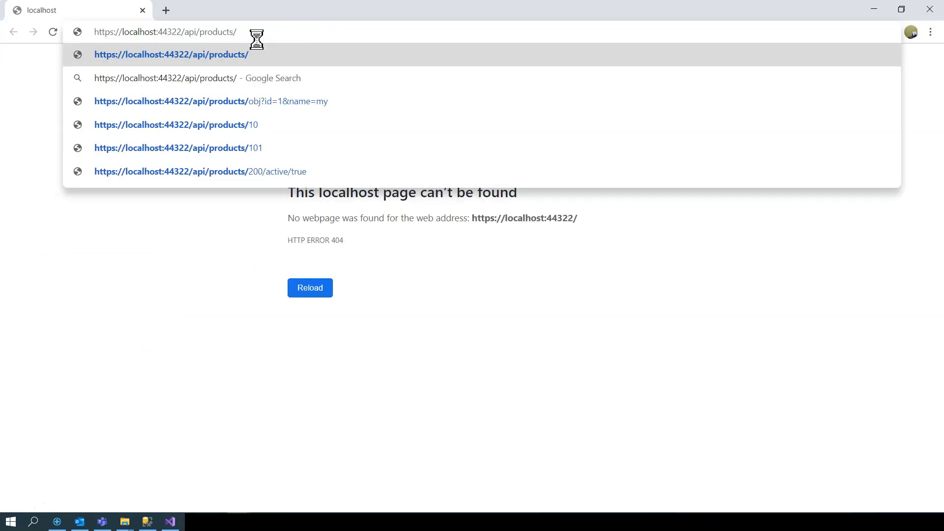
{"action": "type", "text": "2"}
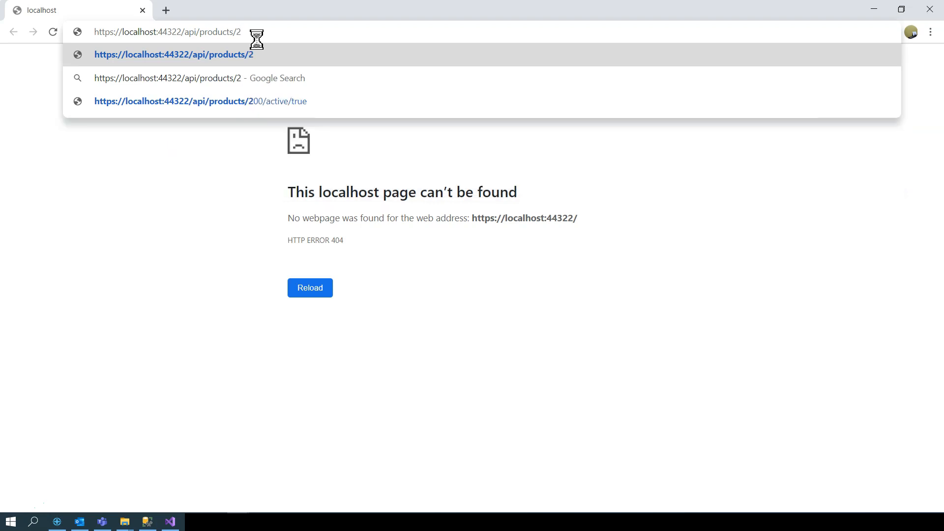
{"action": "type", "text": "3"}
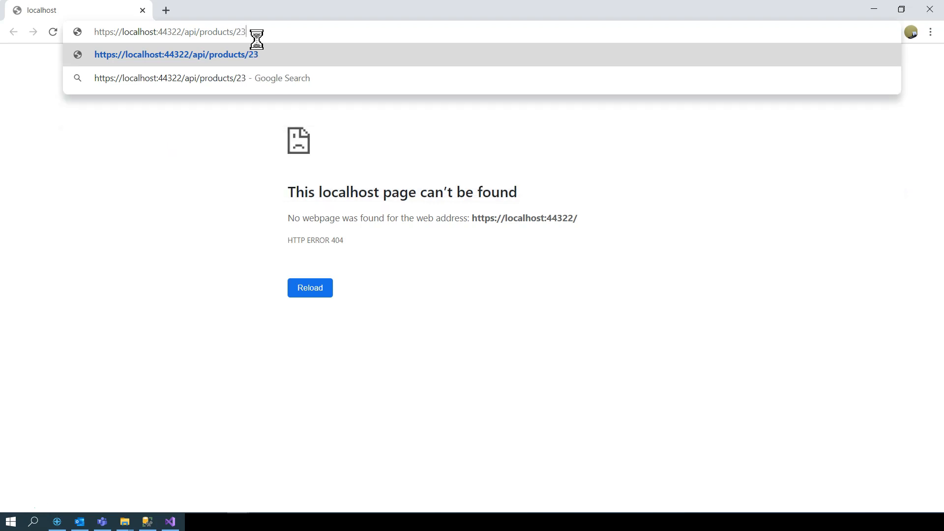
{"action": "type", "text": "?isactiv"}
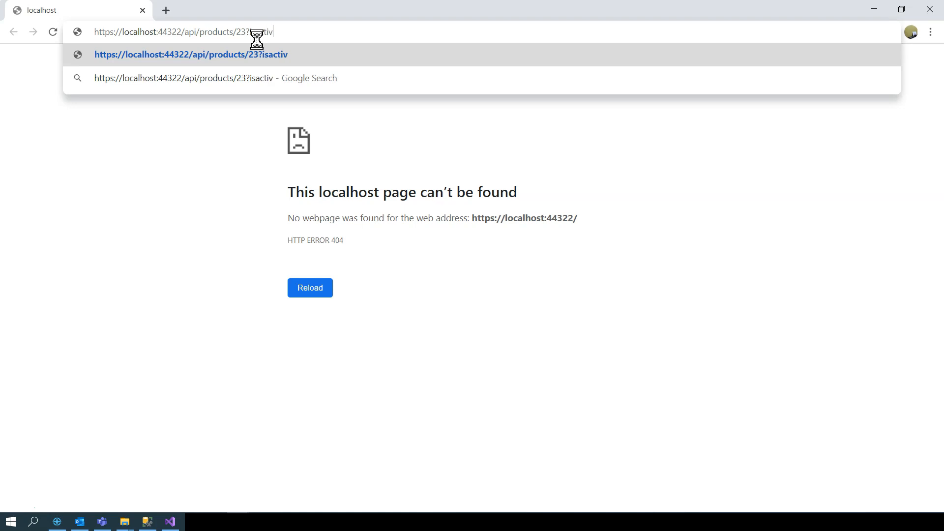
{"action": "type", "text": "e=true"}
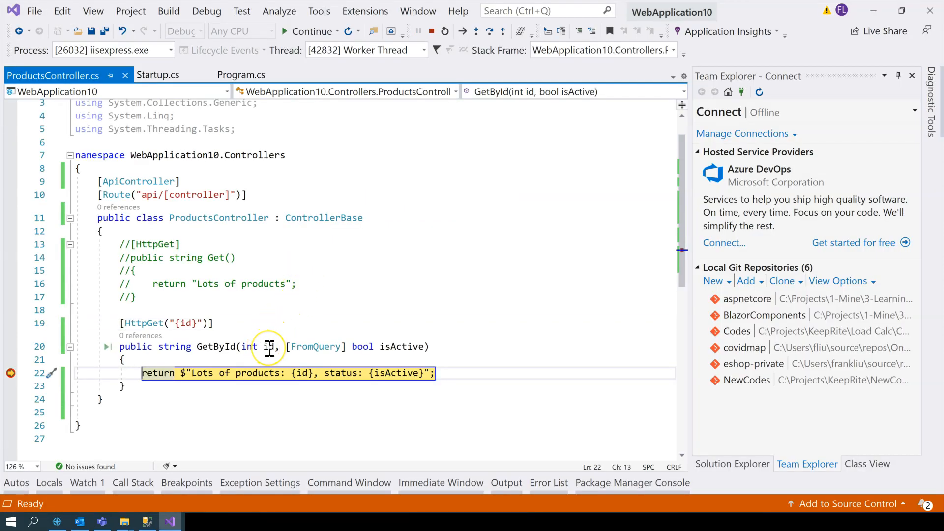
{"action": "mouse_move", "coordinate": [270, 346]}
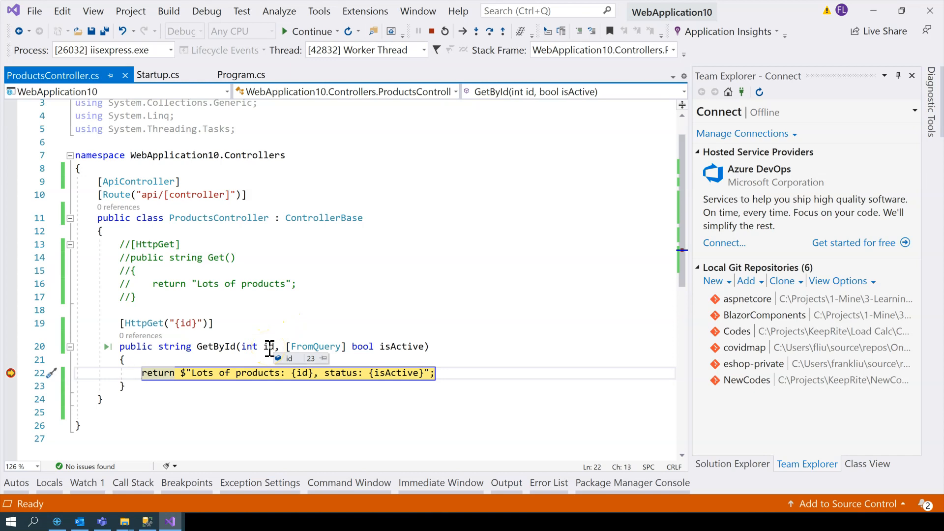
{"action": "mouse_move", "coordinate": [395, 346]}
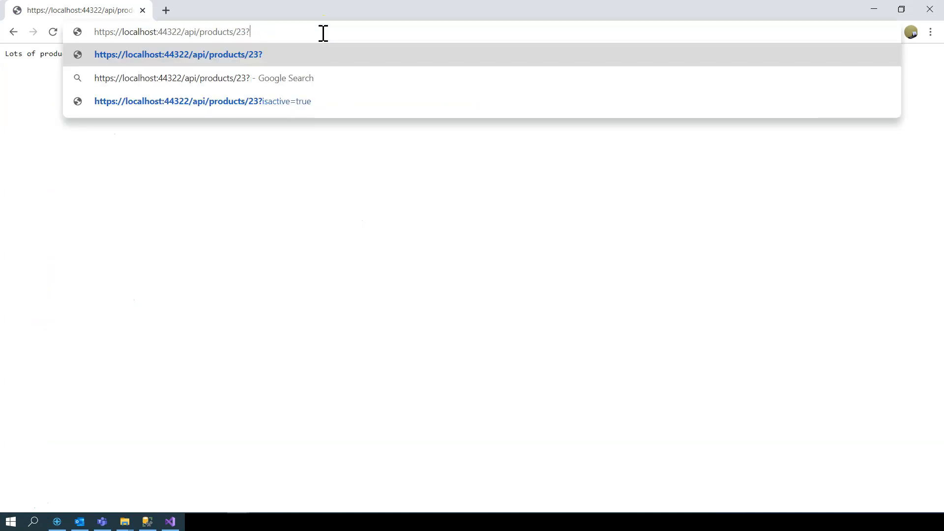
Return to the paused GetById code after seeing id 23, then stop debugging.
{"action": "key", "text": "Backspace"}
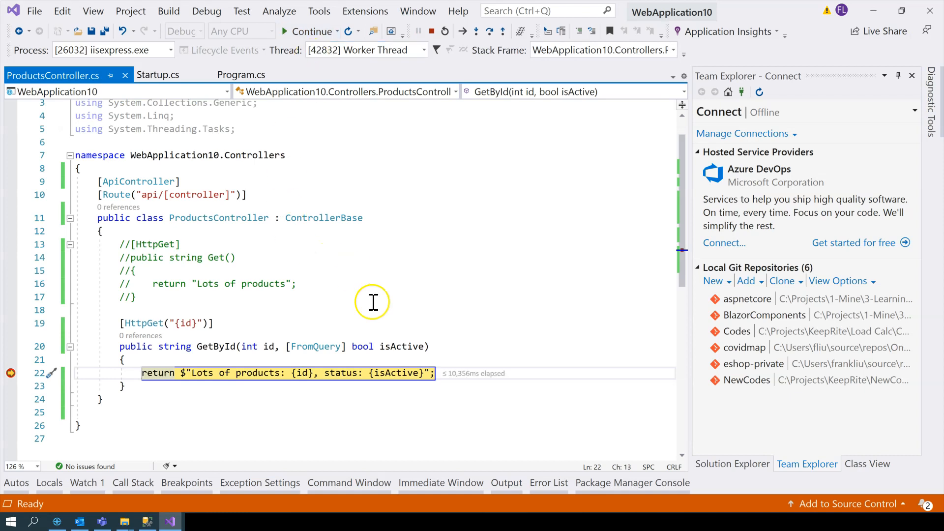
{"action": "left_click", "coordinate": [311, 30]}
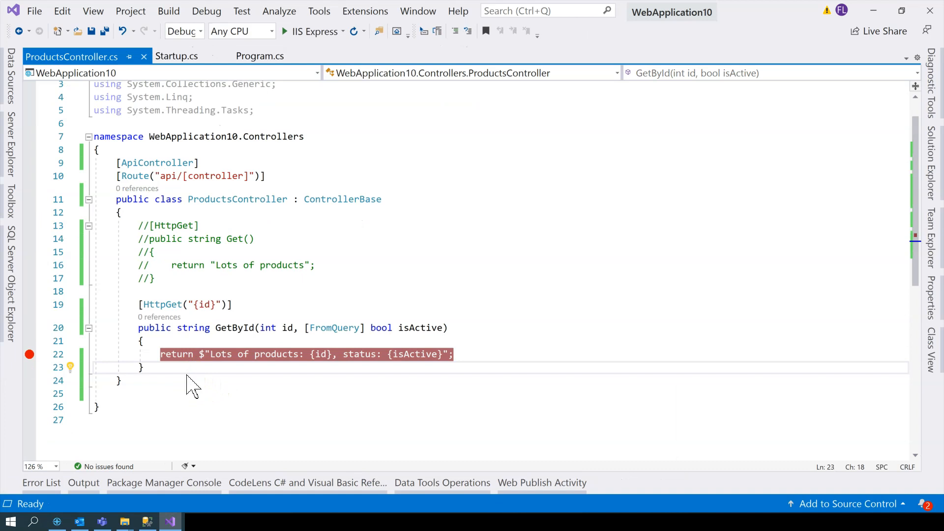
Add an [HttpGet] attribute and a ProductDTO class with Id and Name properties.
{"action": "key", "text": "enter"}
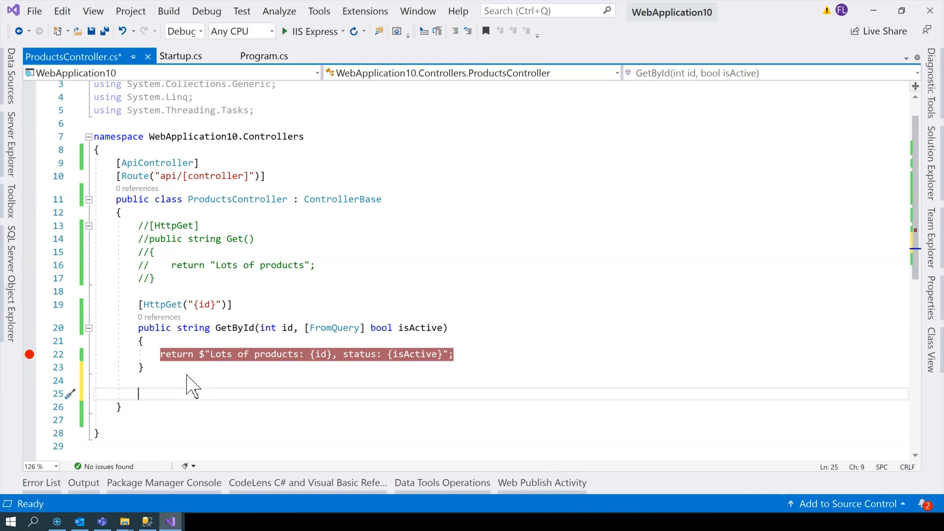
{"action": "type", "text": "[HttpGet]"}
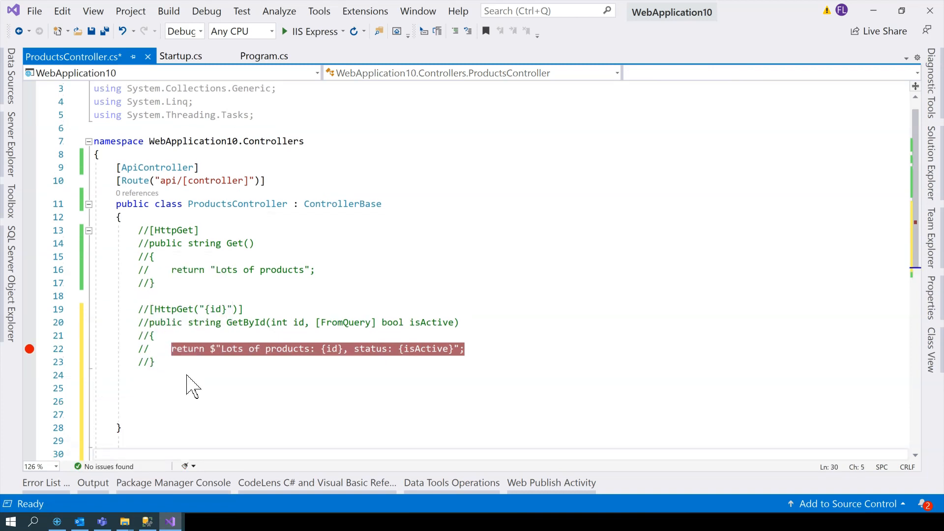
{"action": "type", "text": "public class ProductDTO"}
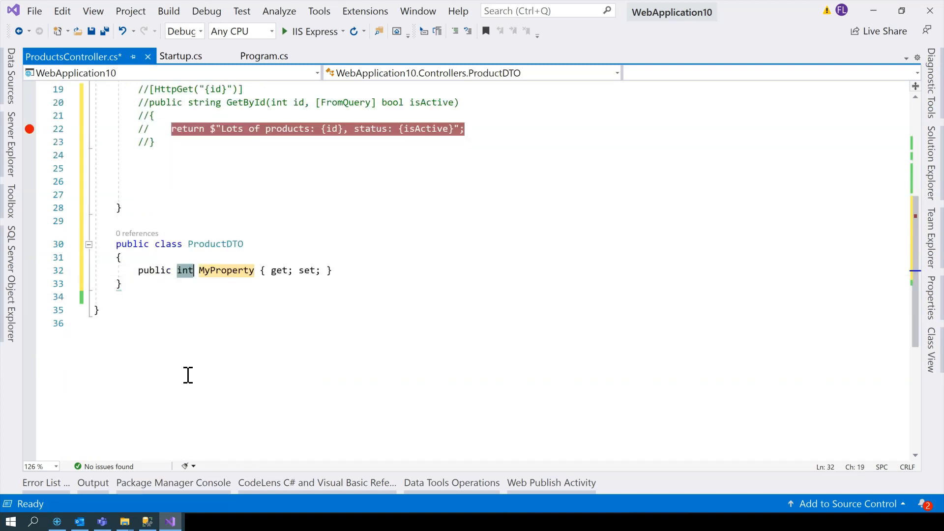
{"action": "type", "text": "Id"}
{"action": "left_click", "coordinate": [504, 181]}
{"action": "type", "text": "[HttpGet"}
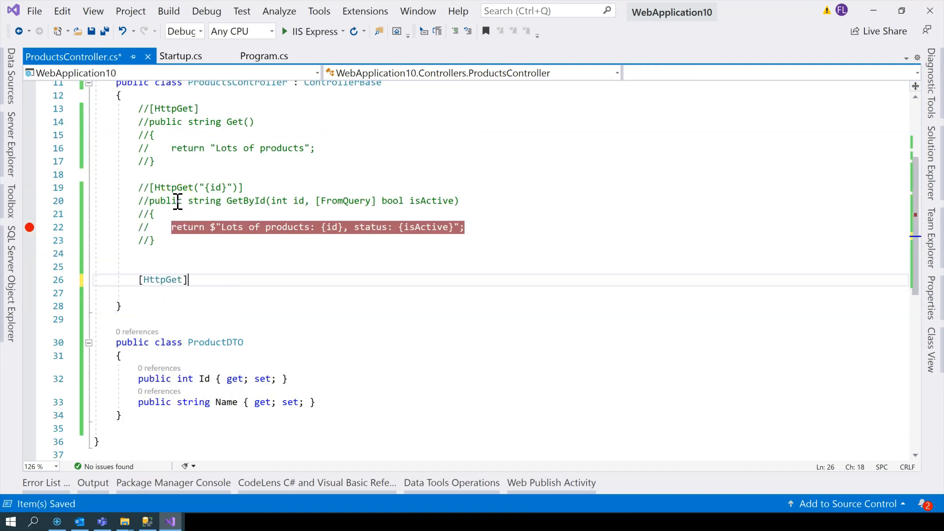
{"action": "type", "text": "public string"}
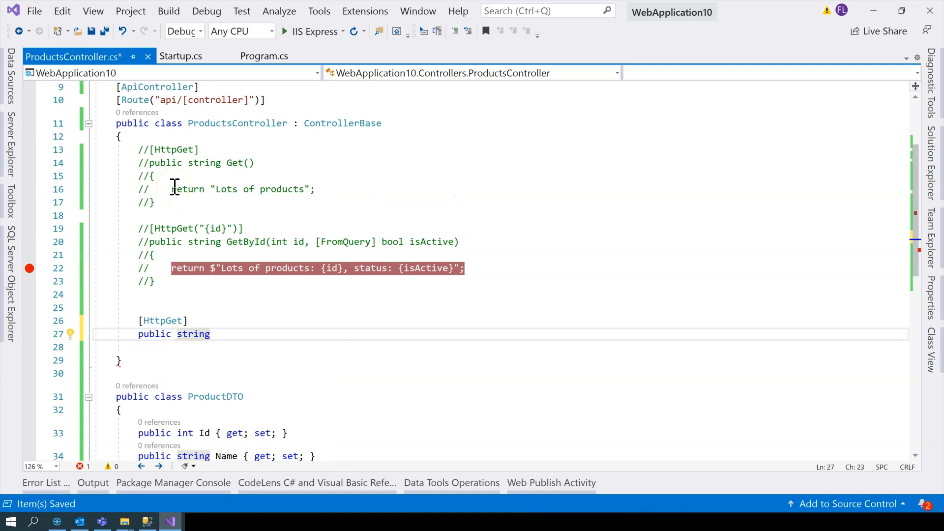
Write a GetByObject action taking [FromQuery] ProductDTO productDTO.
{"action": "type", "text": "Get"}
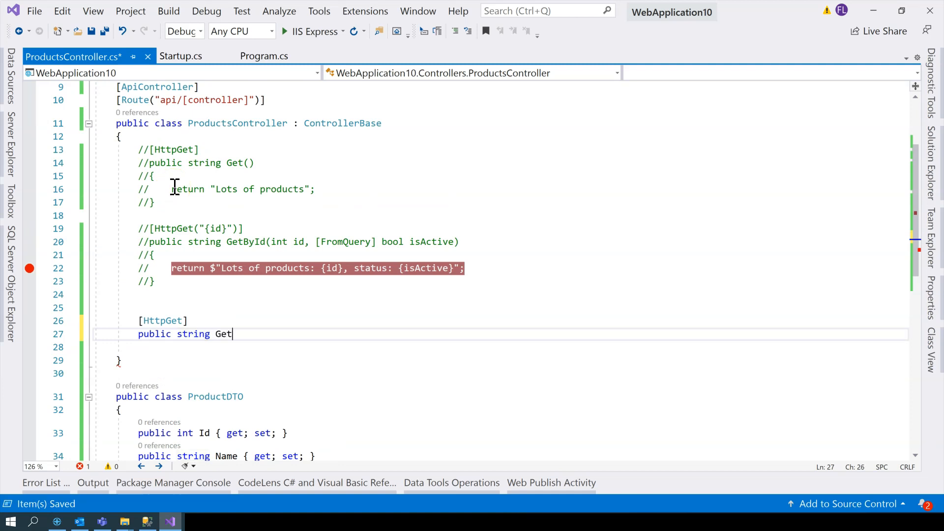
{"action": "type", "text": "ByO"}
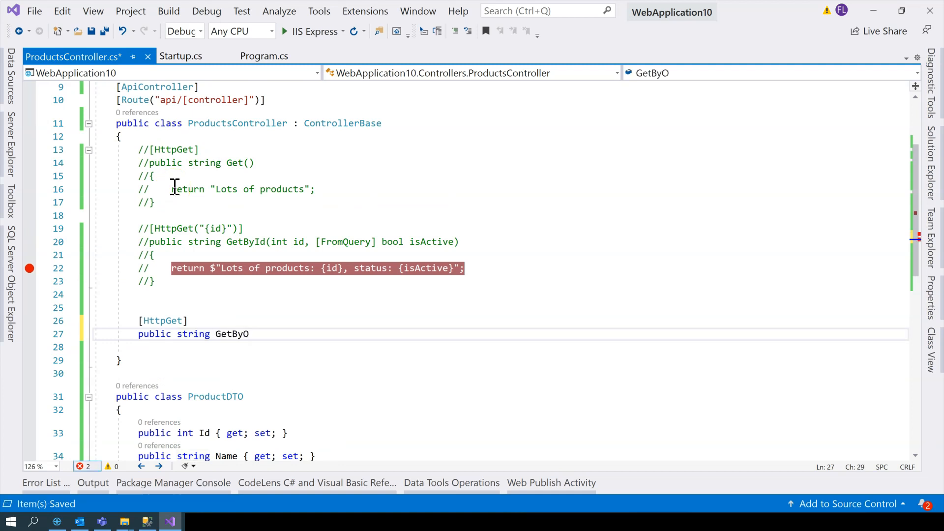
{"action": "type", "text": "bject()"}
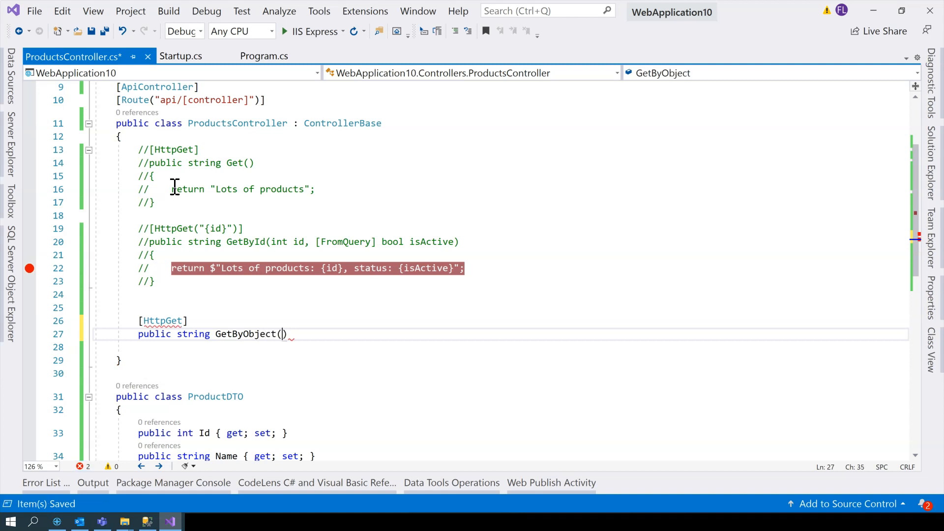
{"action": "scroll", "scroll_direction": "up", "scroll_amount": 3}
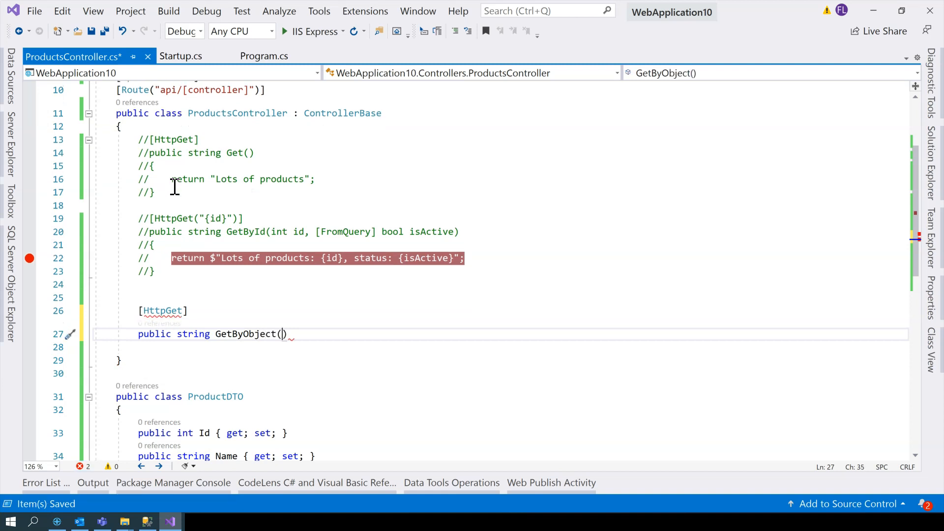
{"action": "type", "text": "["}
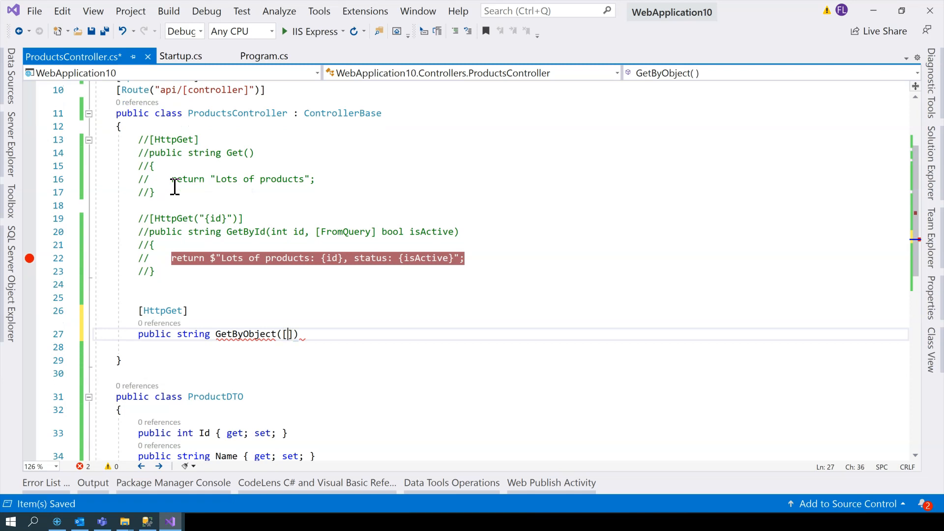
{"action": "type", "text": "FromQuery"}
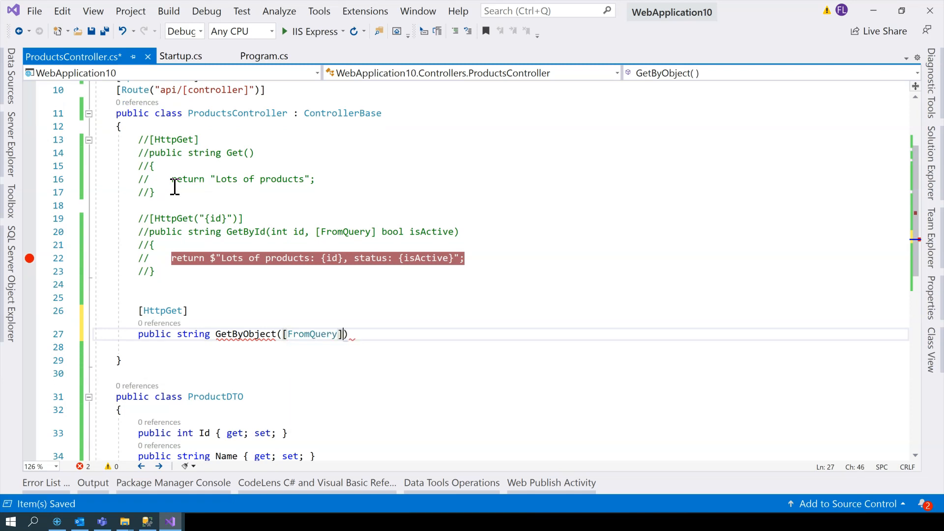
{"action": "type", "text": "ProductDTO"}
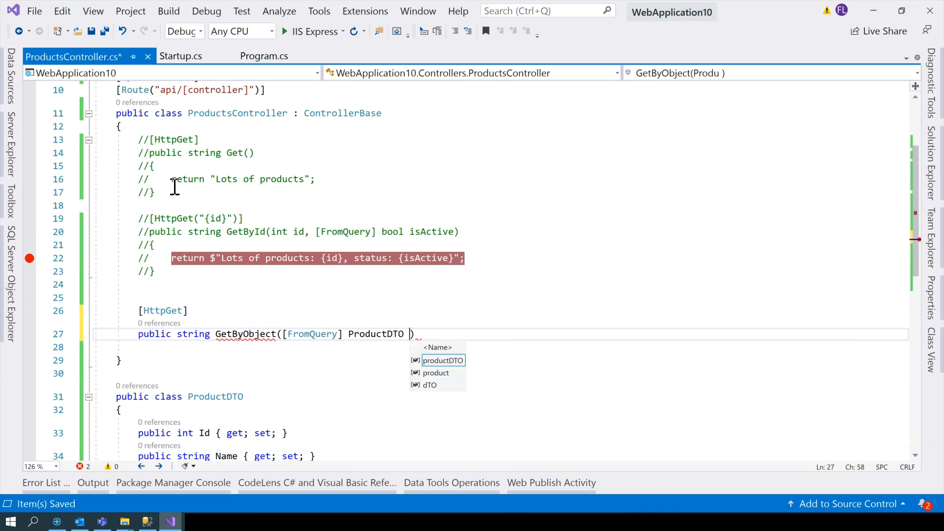
{"action": "type", "text": "productDTO"}
{"action": "left_click", "coordinate": [501, 346]}
{"action": "type", "text": "{"}
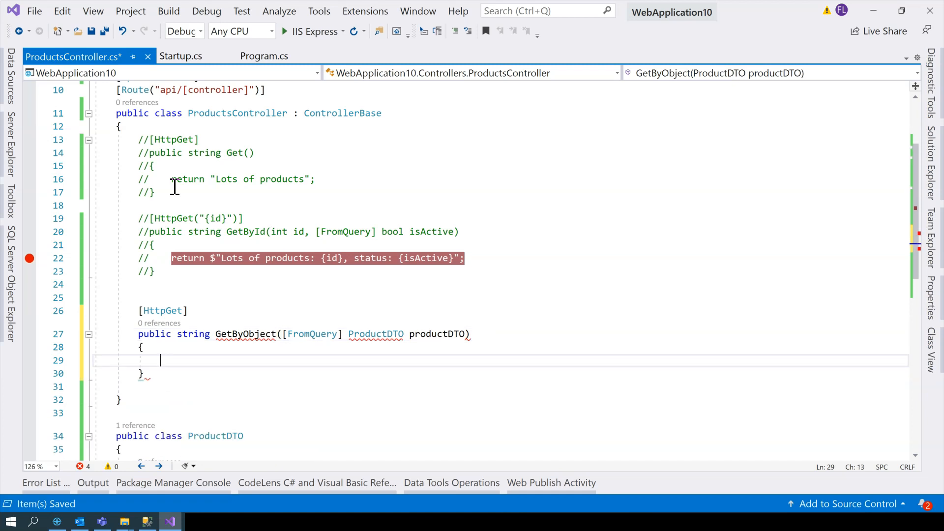
Return an interpolated string with the product's id and name from productDTO.
{"action": "type", "text": "return"}
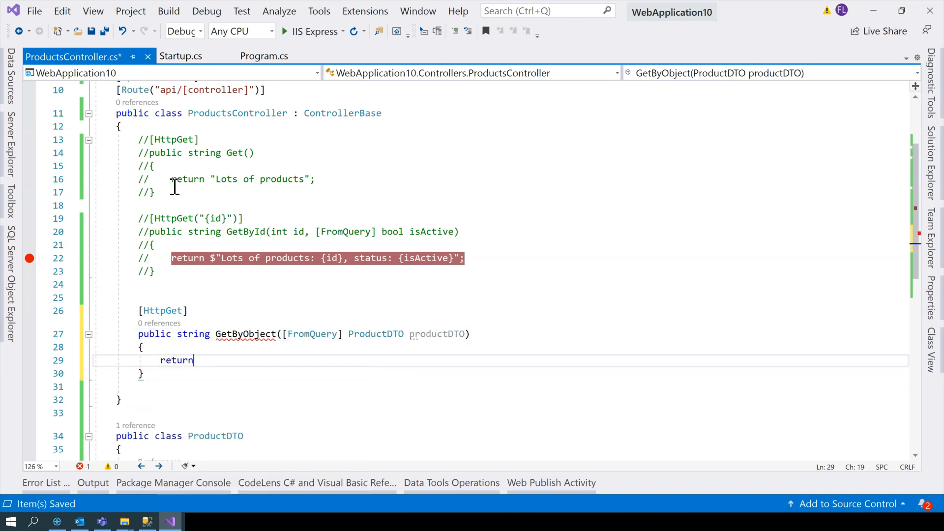
{"action": "type", "text": "$\"po\""}
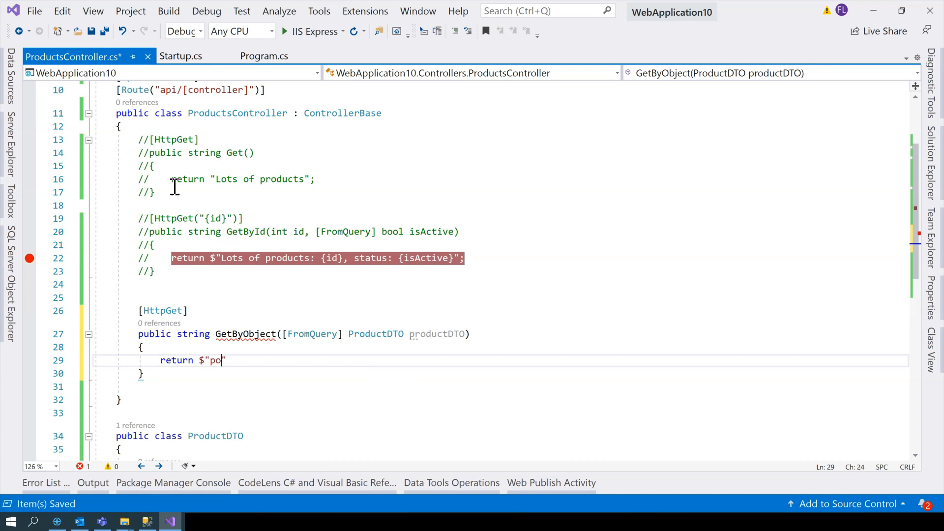
{"action": "type", "text": "duct"}
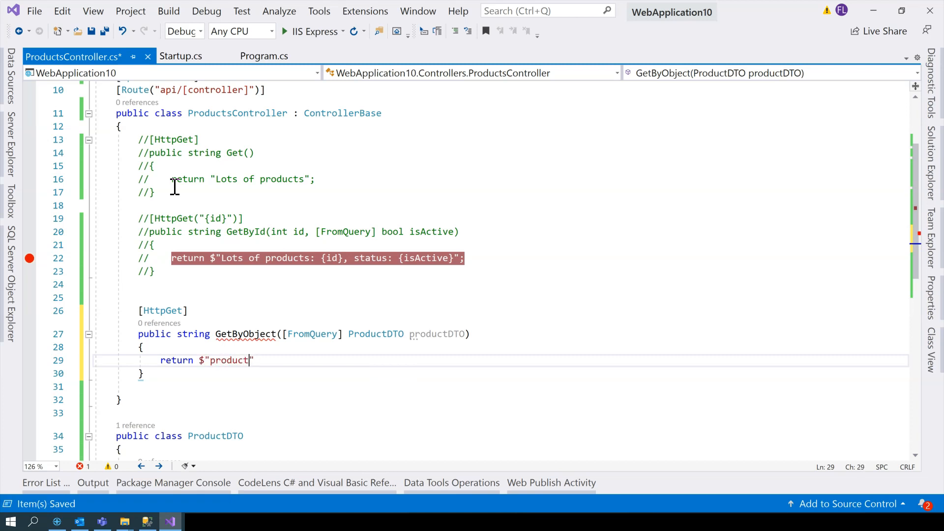
{"action": "type", "text": "id"}
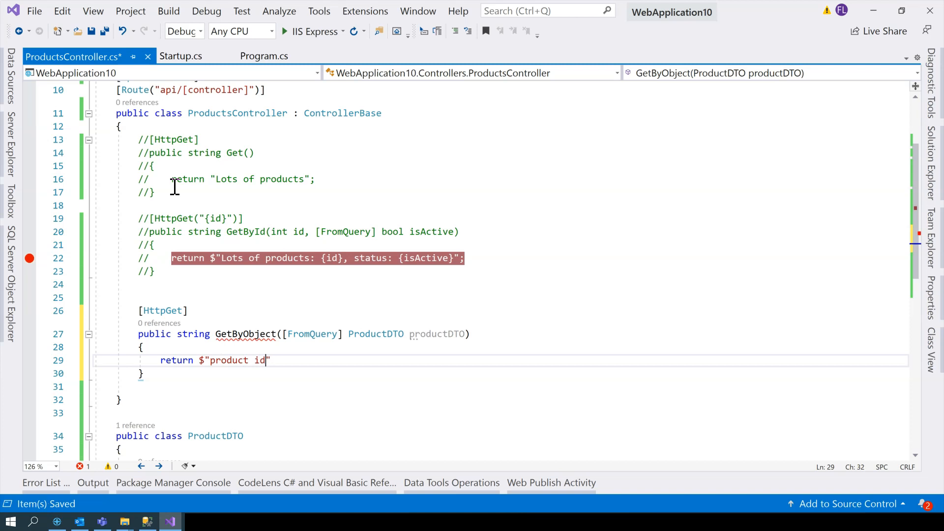
{"action": "type", "text": ": {p}"}
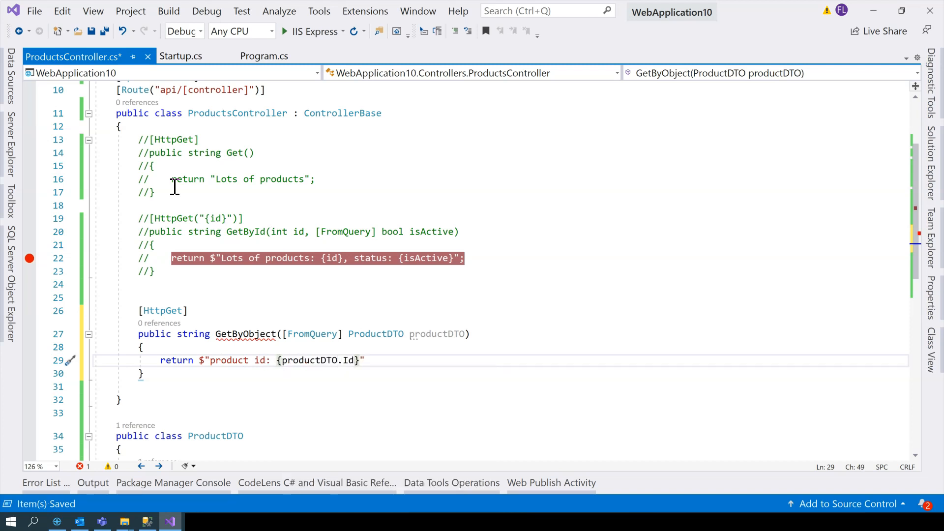
{"action": "type", "text": ", name: \""}
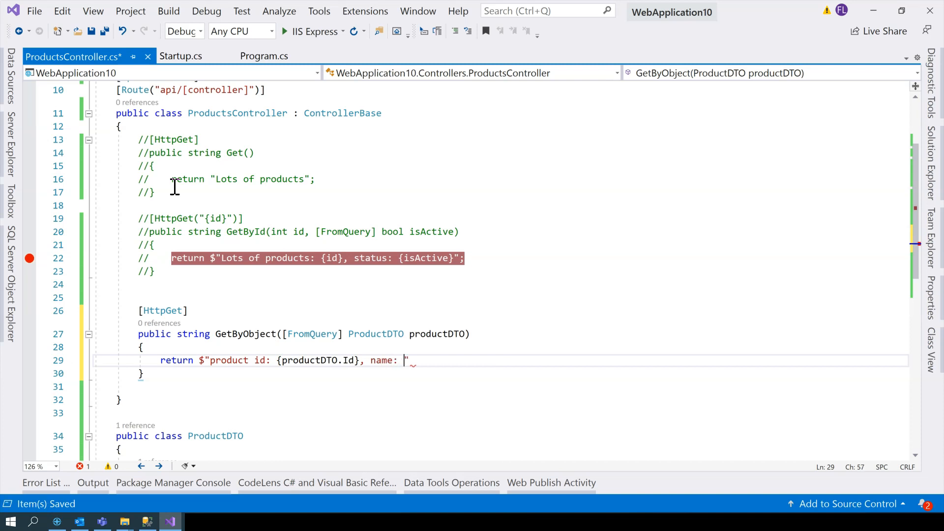
{"action": "type", "text": "{productDTO.Name"}
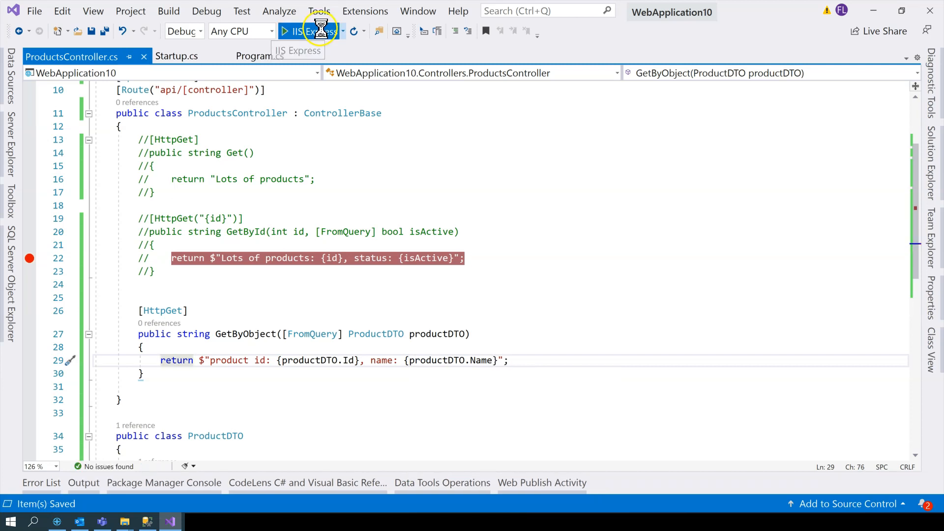
Run the app and request api/products?id=222&name=myproduct in Chrome.
{"action": "left_click", "coordinate": [291, 31]}
{"action": "type", "text": "https://localhost:44322/api/products/id"}
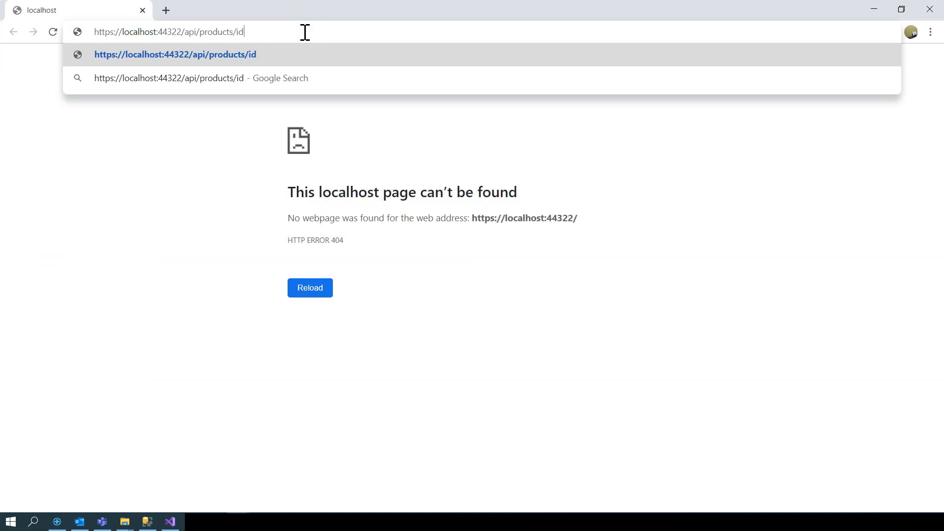
{"action": "type", "text": "=222"}
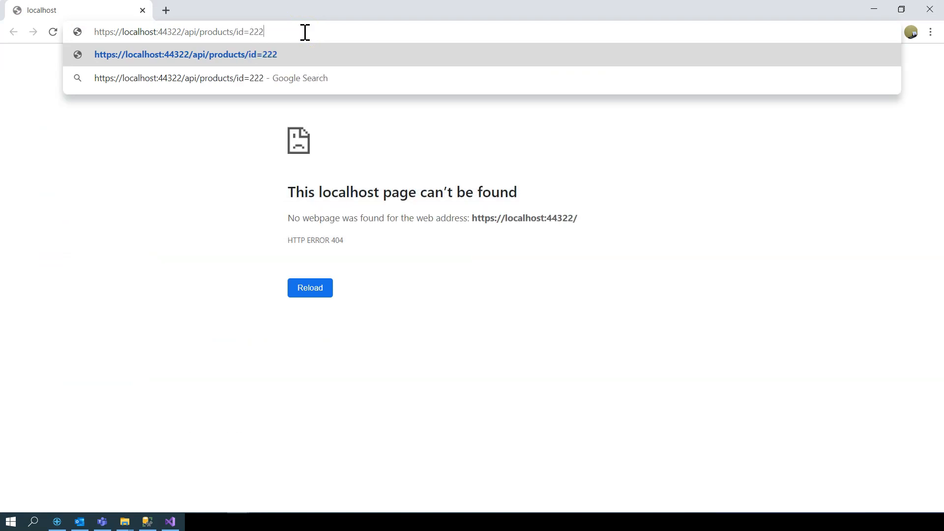
{"action": "type", "text": "&name="}
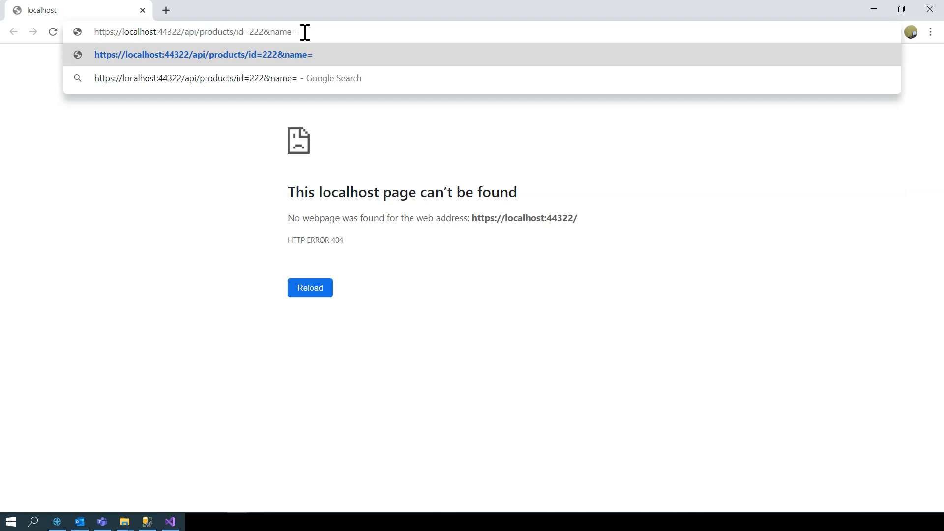
{"action": "type", "text": "myproduct"}
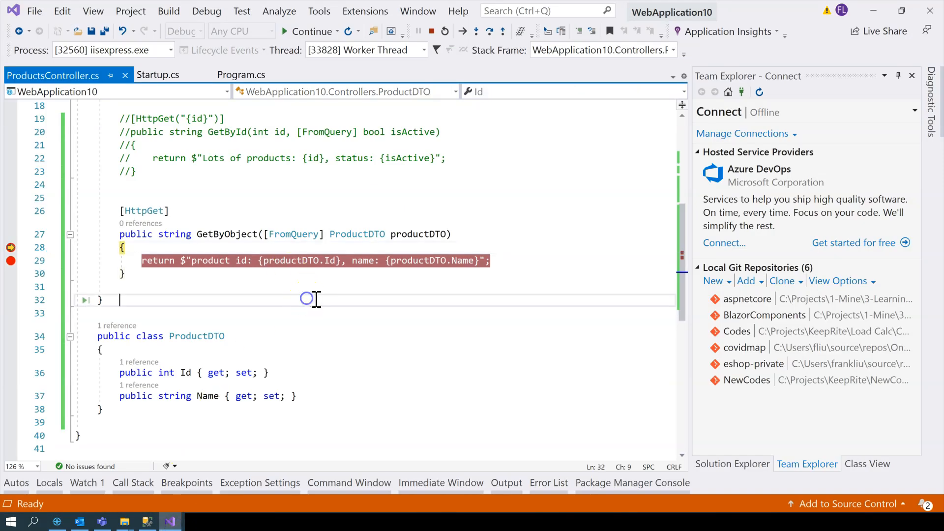
{"action": "mouse_move", "coordinate": [415, 234]}
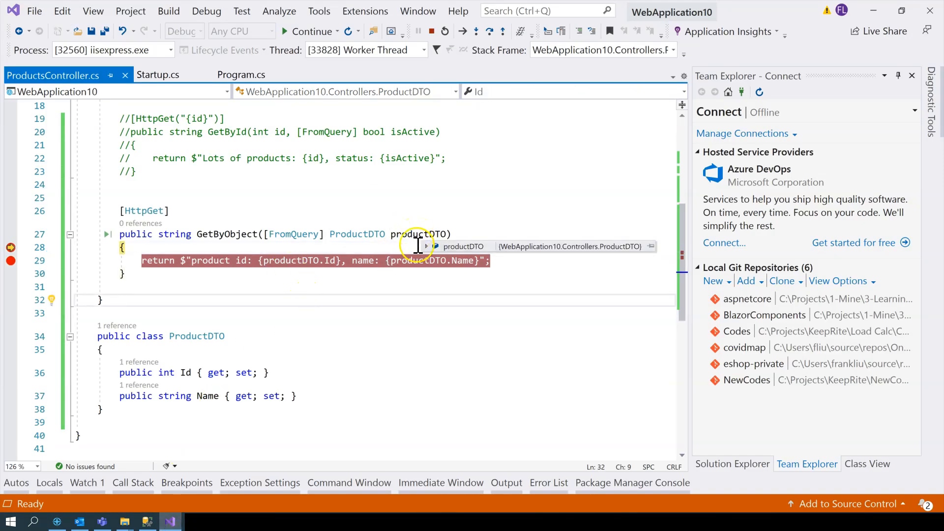
Inspect productDTO in the DataTip and expand it to see Id 0 and Name null.
{"action": "left_click", "coordinate": [426, 246]}
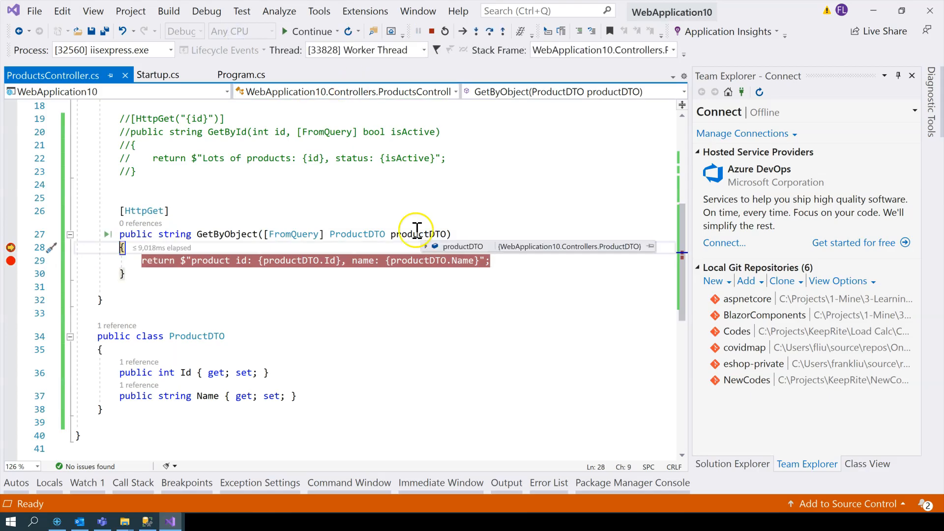
{"action": "mouse_move", "coordinate": [428, 261]}
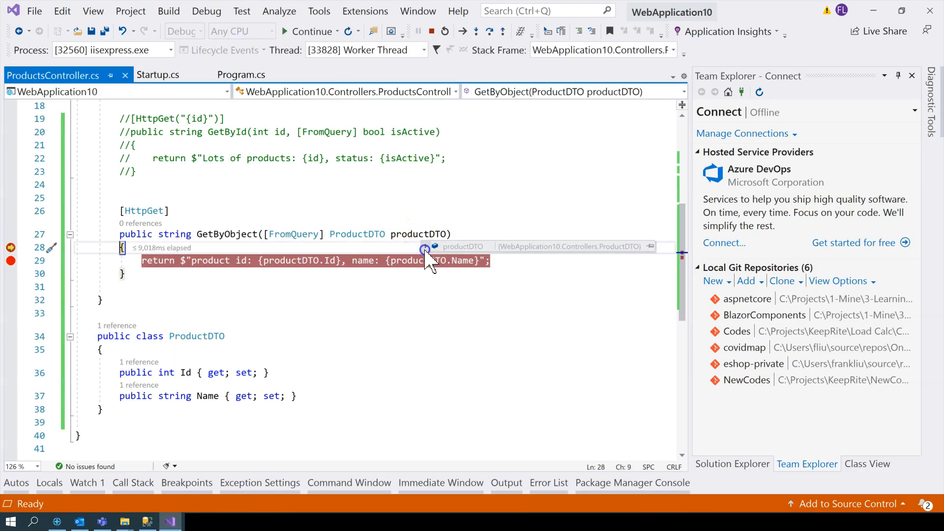
{"action": "left_click", "coordinate": [426, 246]}
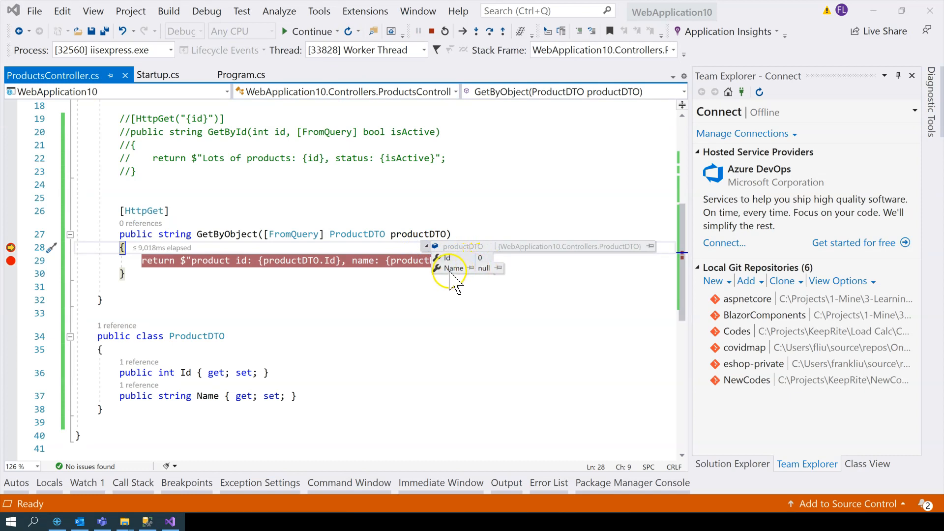
{"action": "mouse_move", "coordinate": [488, 277]}
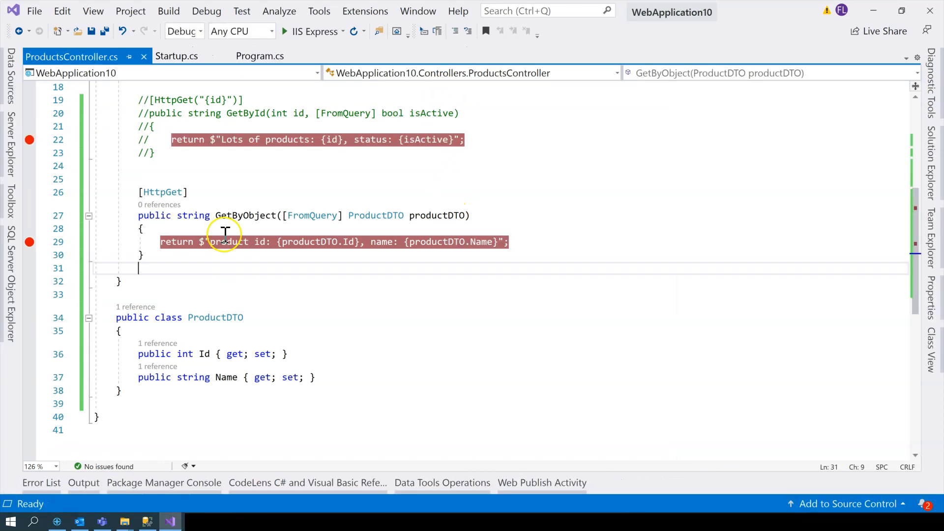
Add [HttpPost] public IActionResult Post(ProductDTO productDTO) and build and run.
{"action": "key", "text": "Enter"}
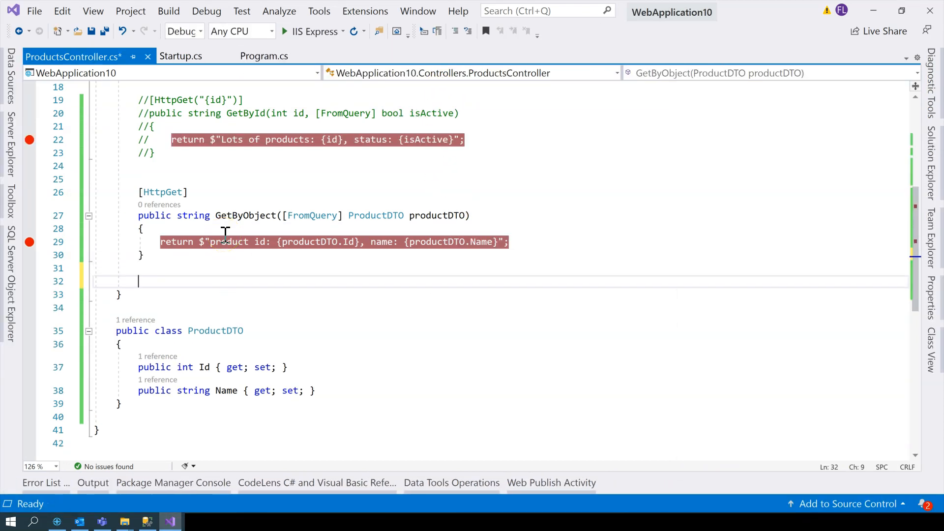
{"action": "type", "text": "[HttpPost"}
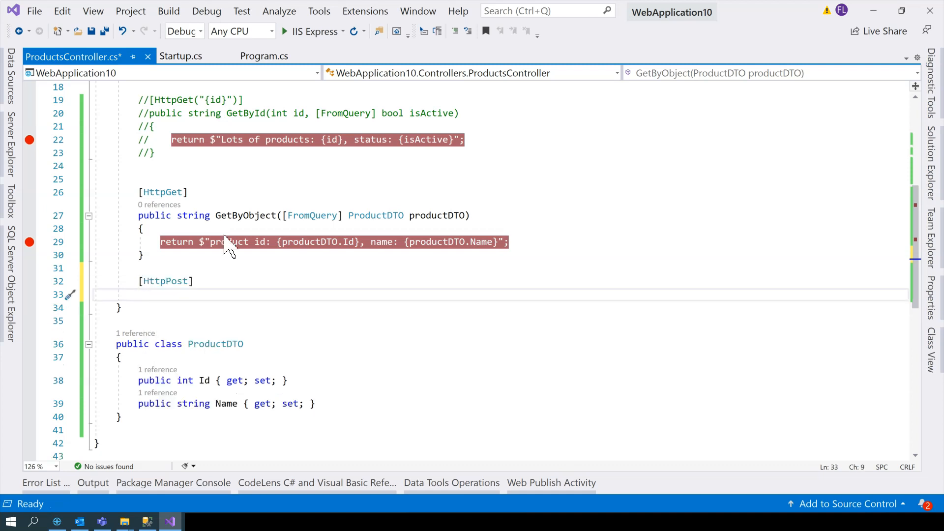
{"action": "type", "text": "public IActionResult"}
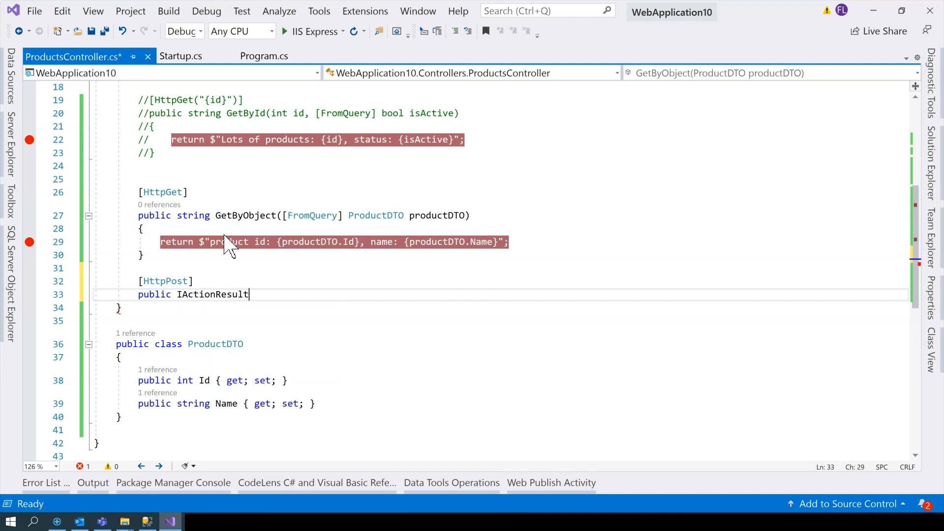
{"action": "type", "text": "Post("}
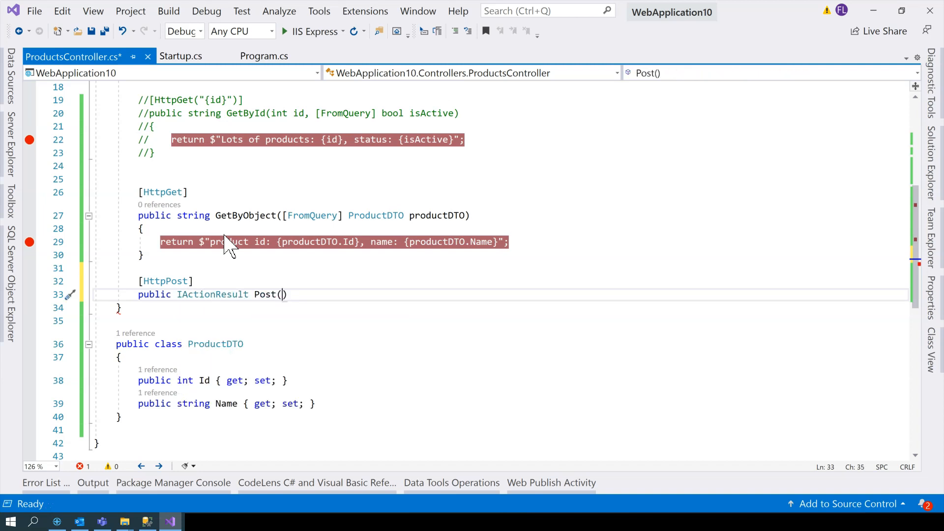
{"action": "type", "text": "ProductDTO p"}
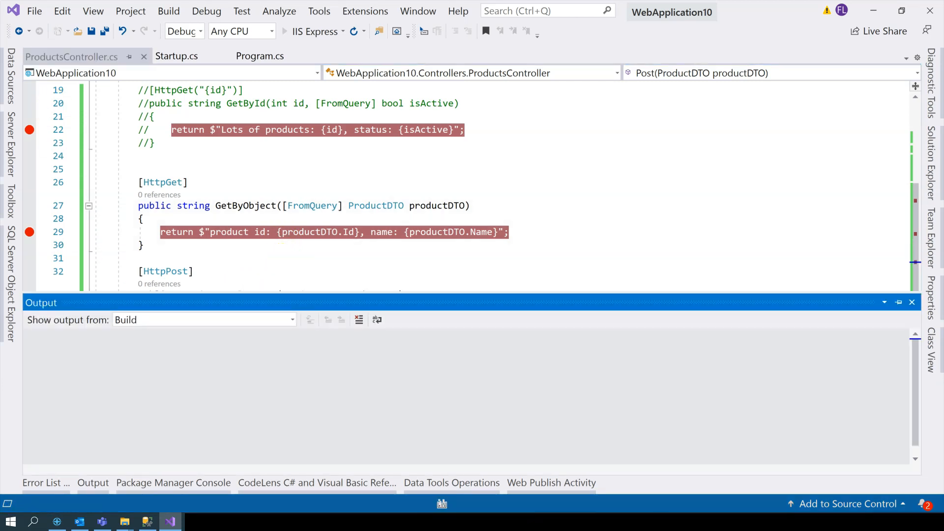
{"action": "left_click", "coordinate": [912, 302]}
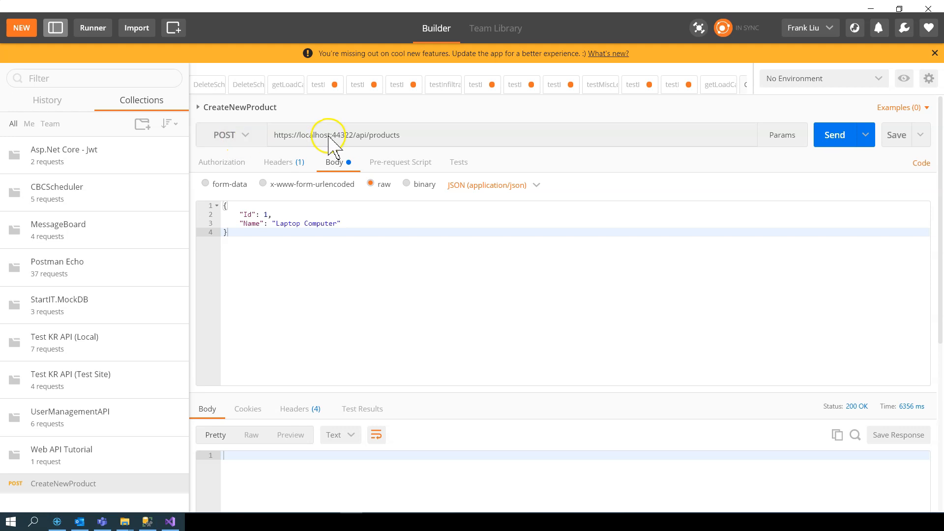
{"action": "mouse_move", "coordinate": [412, 147]}
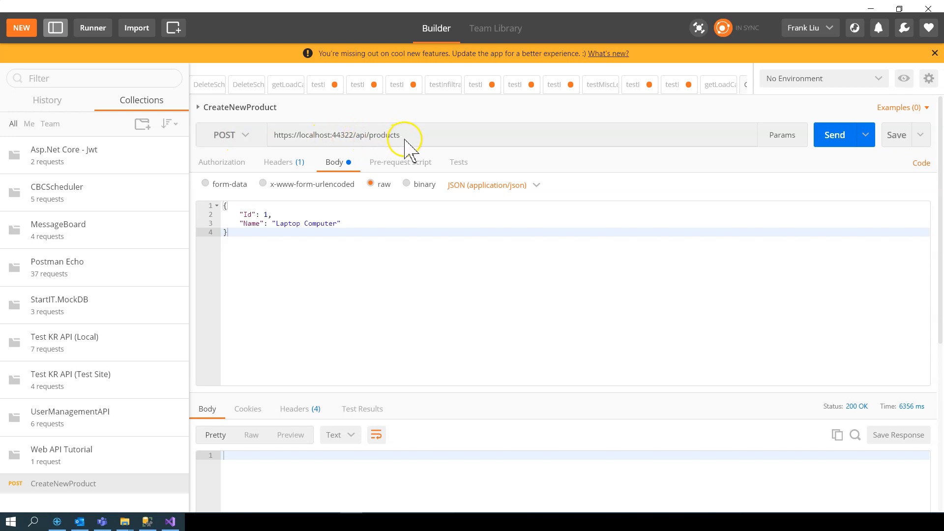
Confirm the Content-Type header is application/json and keep raw JSON as the body format.
{"action": "left_click", "coordinate": [284, 161]}
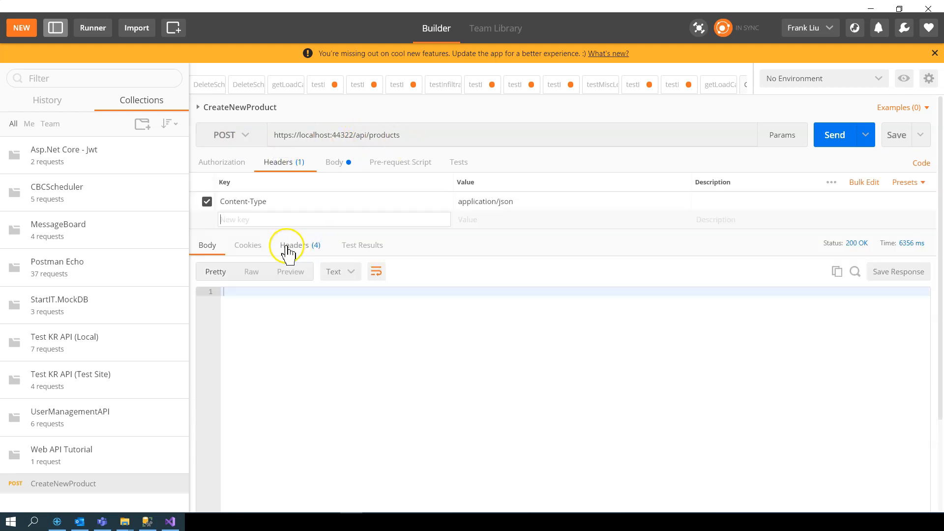
{"action": "mouse_move", "coordinate": [494, 208]}
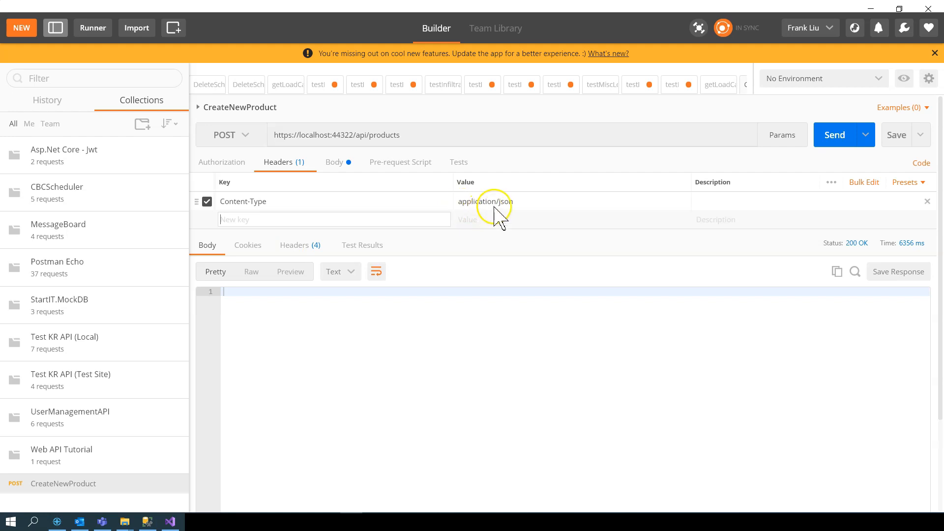
{"action": "left_click", "coordinate": [334, 162]}
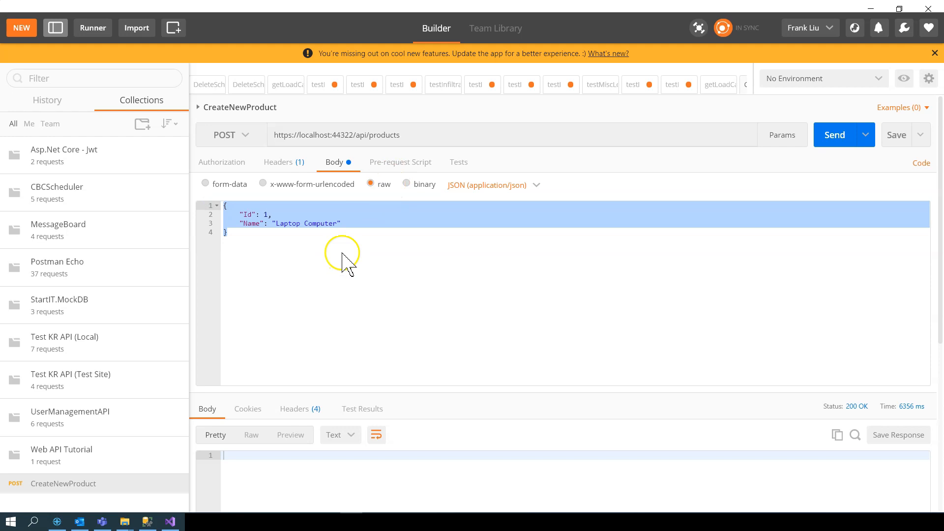
{"action": "left_click", "coordinate": [263, 216]}
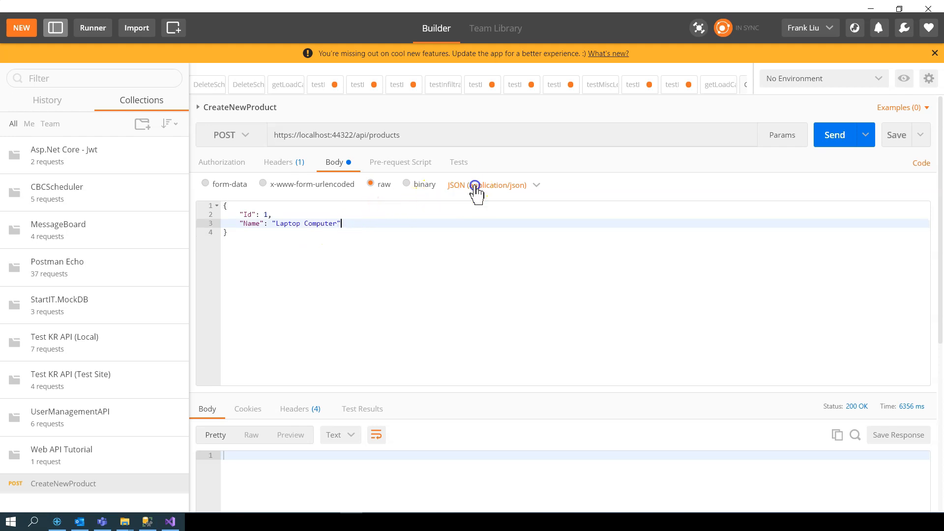
{"action": "left_click", "coordinate": [486, 185]}
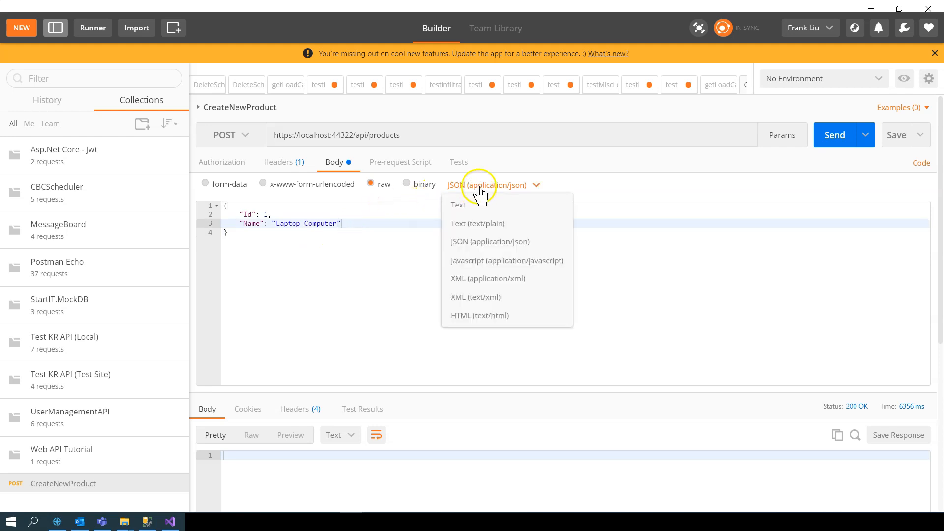
{"action": "left_click", "coordinate": [461, 226]}
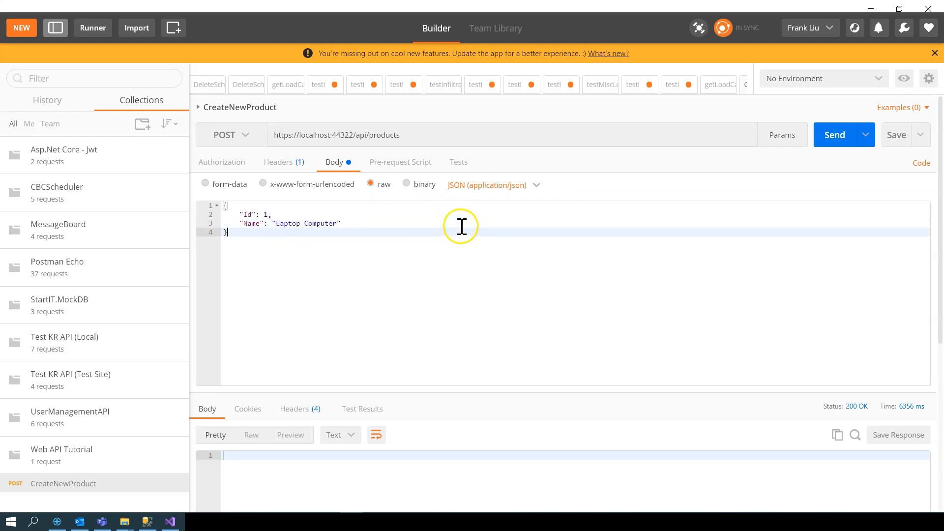
{"action": "mouse_move", "coordinate": [835, 134]}
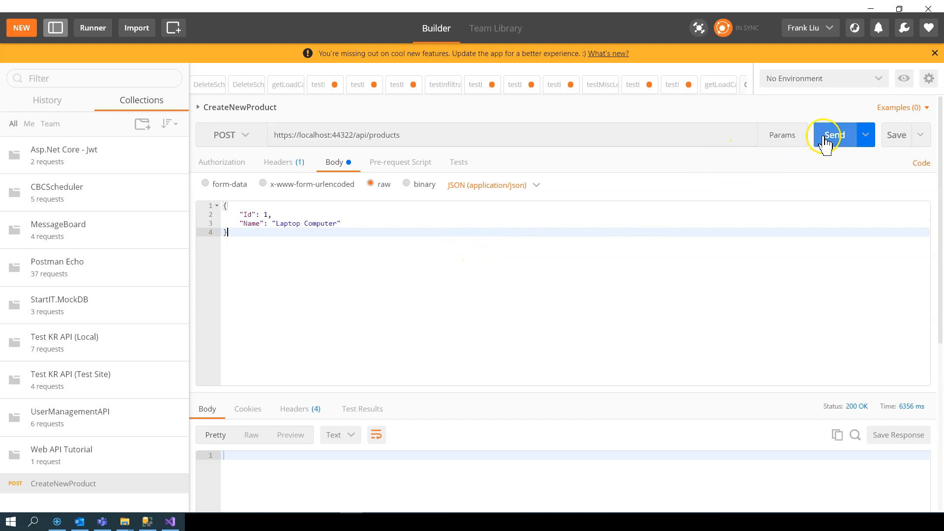
Send the CreateNewProduct POST, hitting the debugger breakpoint in the Post action.
{"action": "left_click", "coordinate": [835, 135]}
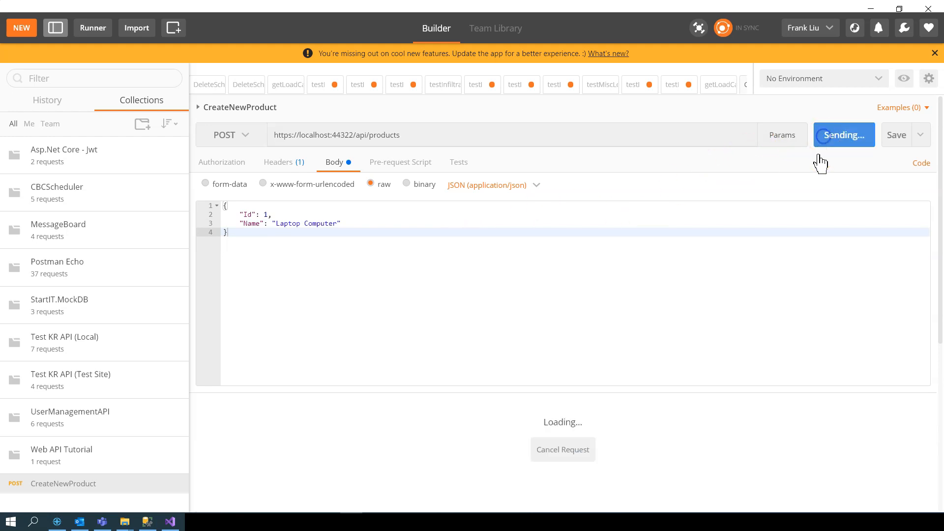
{"action": "left_click", "coordinate": [170, 521]}
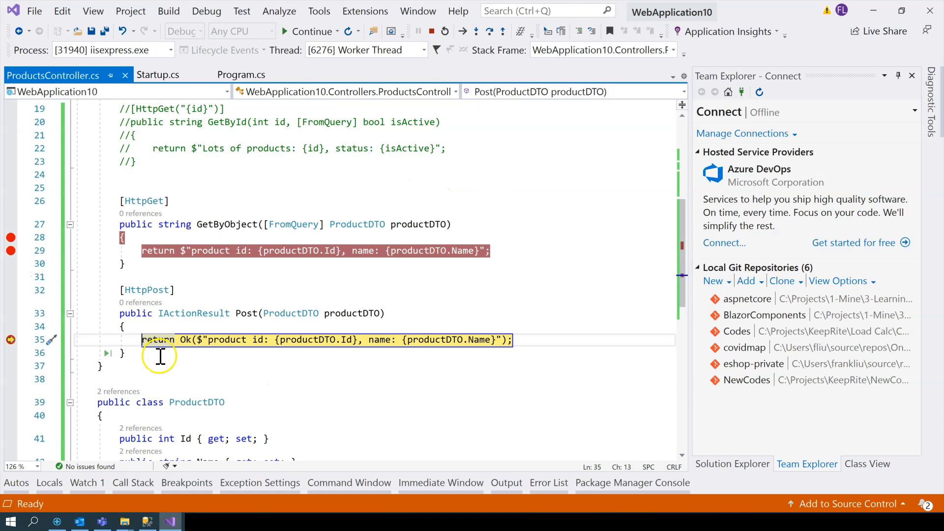
{"action": "mouse_move", "coordinate": [352, 312]}
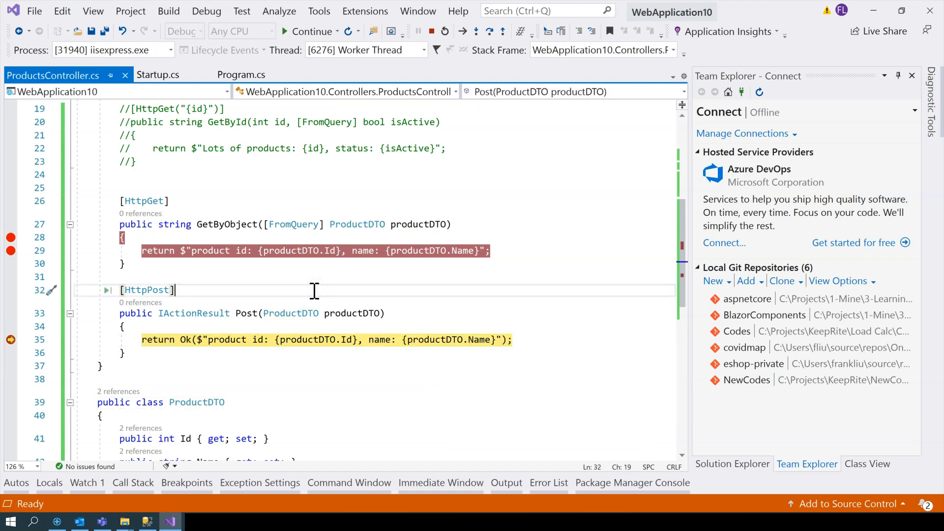
{"action": "scroll", "scroll_direction": "up", "scroll_amount": 3}
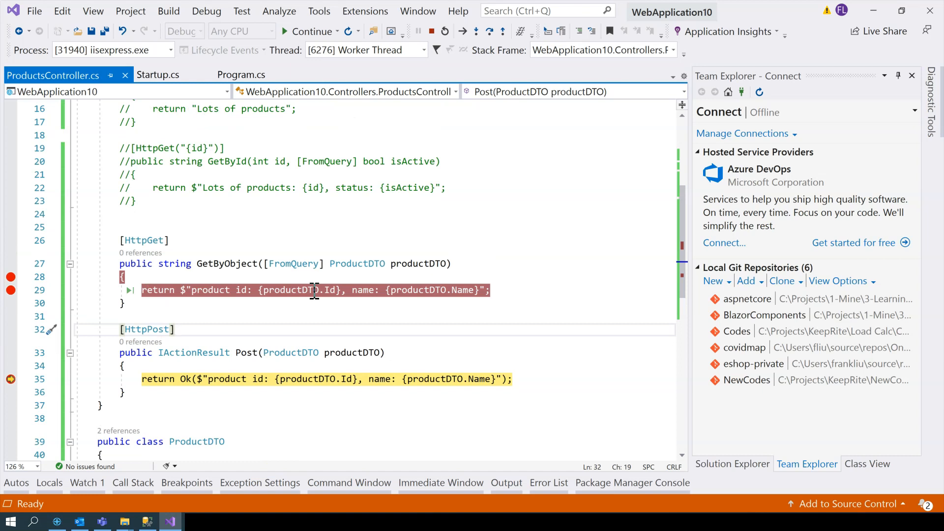
{"action": "scroll", "scroll_direction": "down", "scroll_amount": 3}
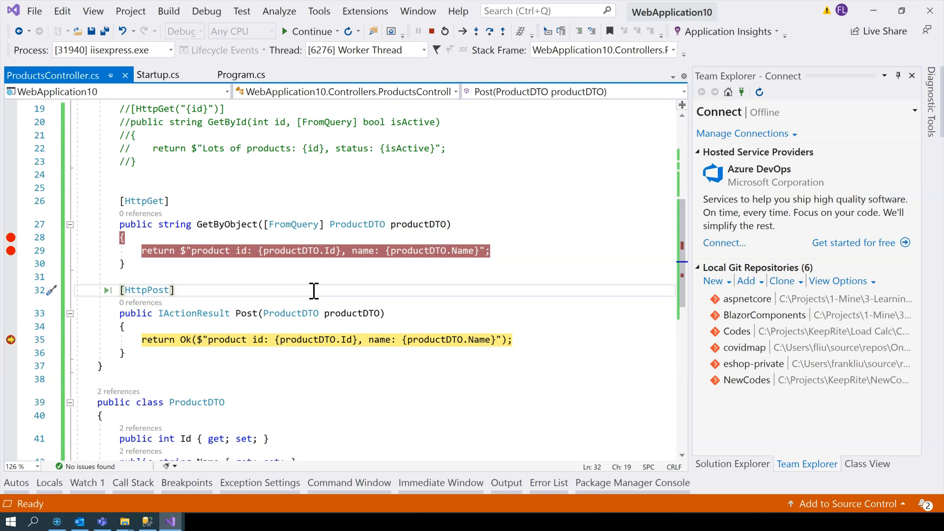
{"action": "mouse_move", "coordinate": [304, 295]}
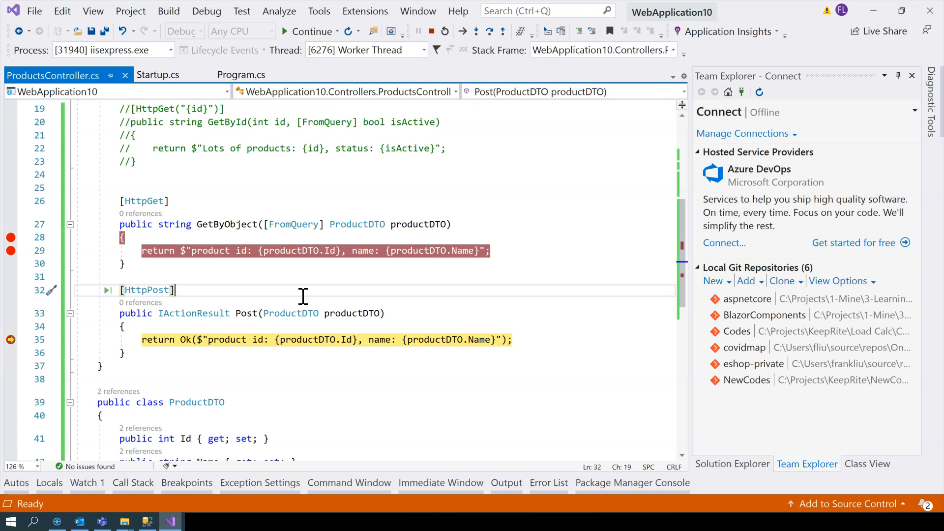
{"action": "mouse_move", "coordinate": [252, 297]}
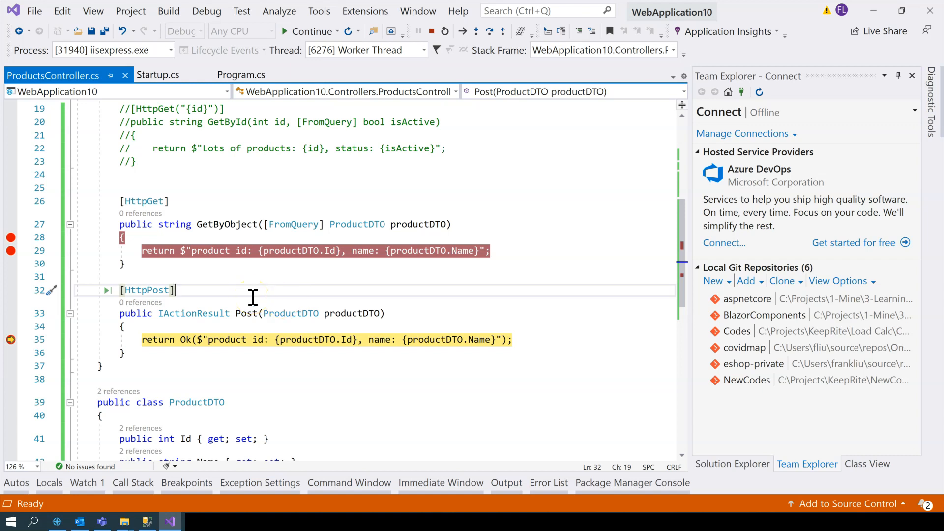